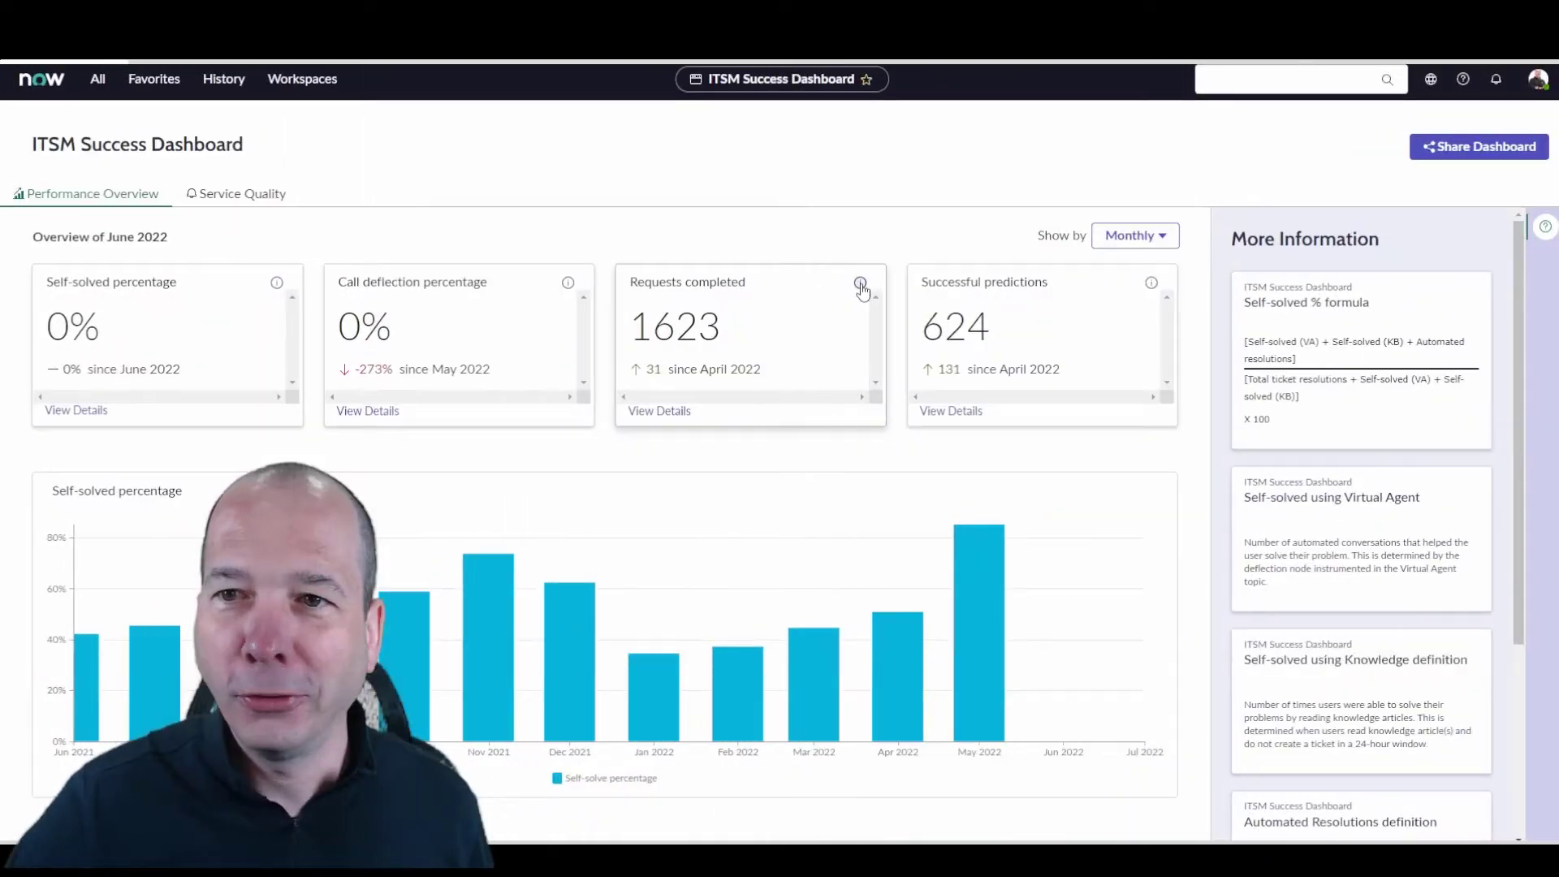
# Bring up the ITSM Success Dashboard listing (version 2.1.2) in the ServiceNow Store.
pyautogui.click(862, 284)
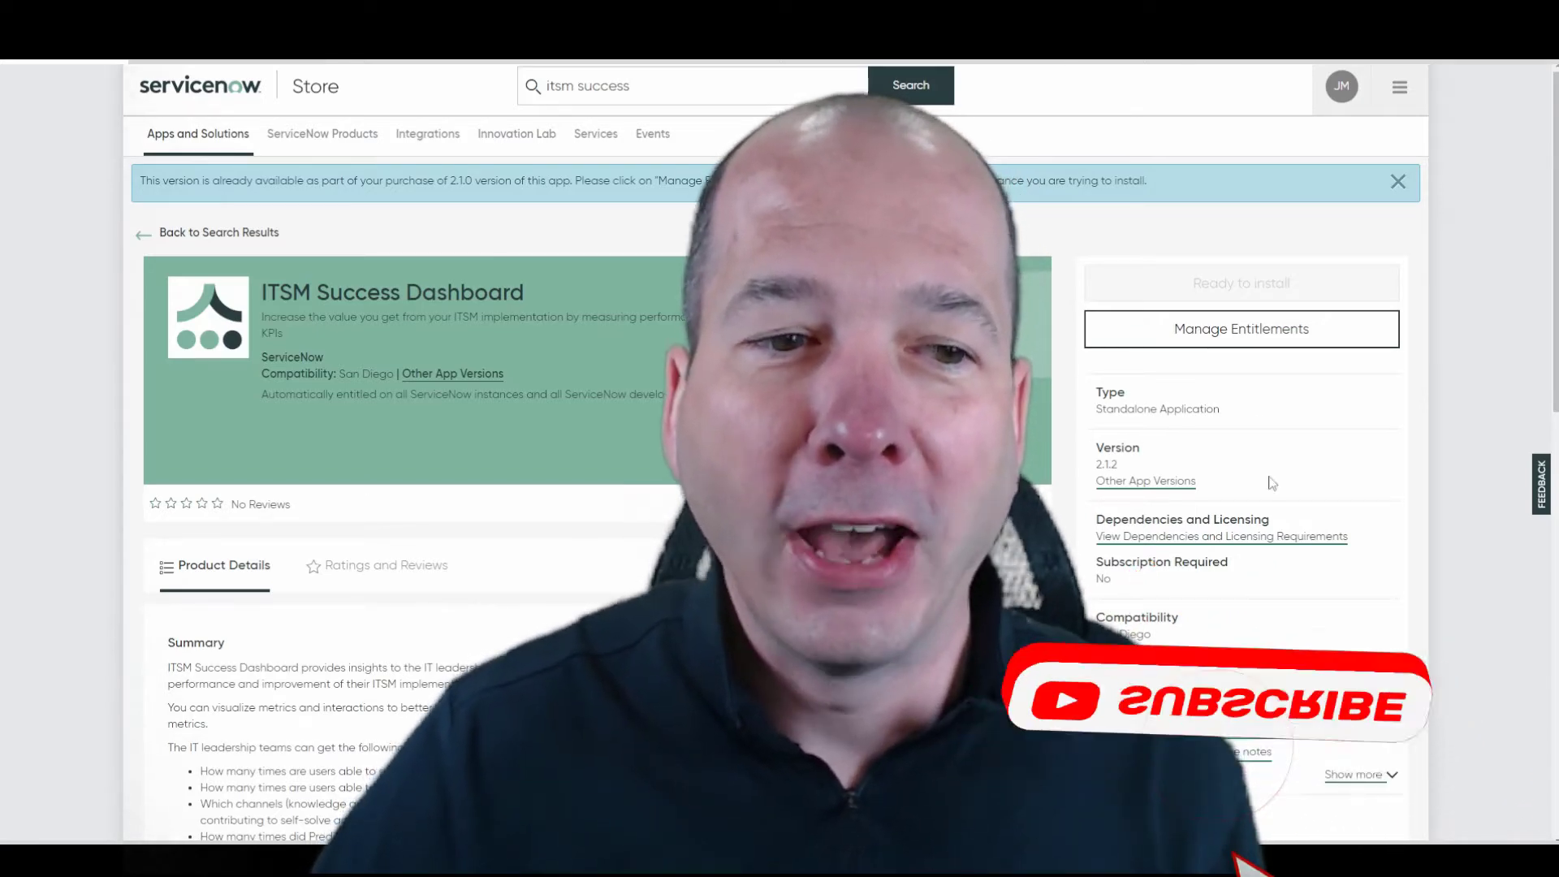
pyautogui.scroll(-3)
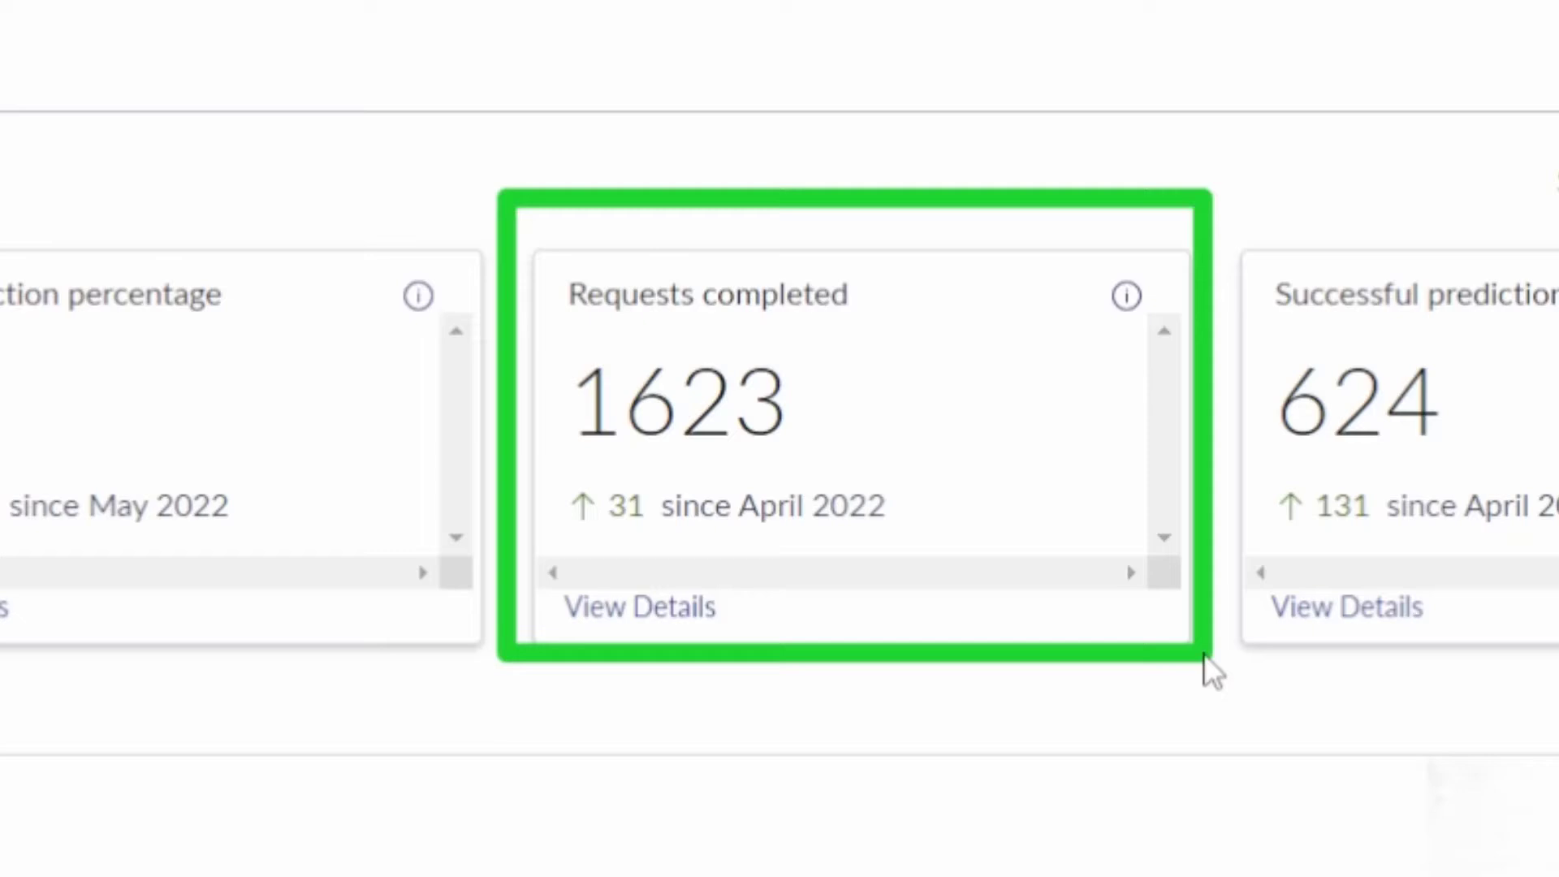
# Return to the Performance Overview and scroll to the Requests completed by month chart and definition.
pyautogui.click(1125, 293)
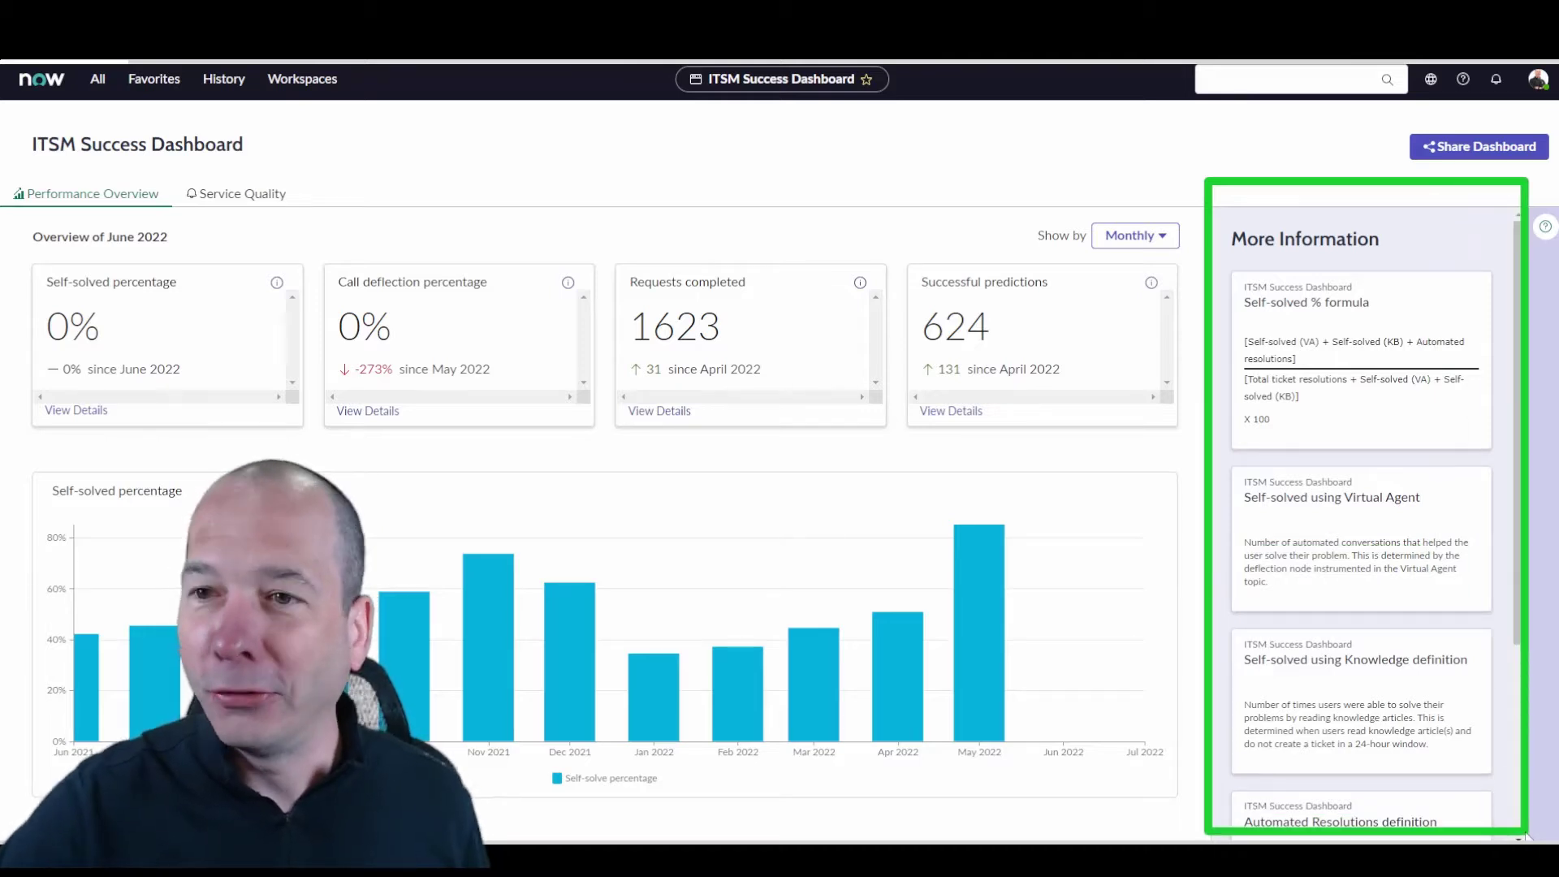
pyautogui.scroll(-3)
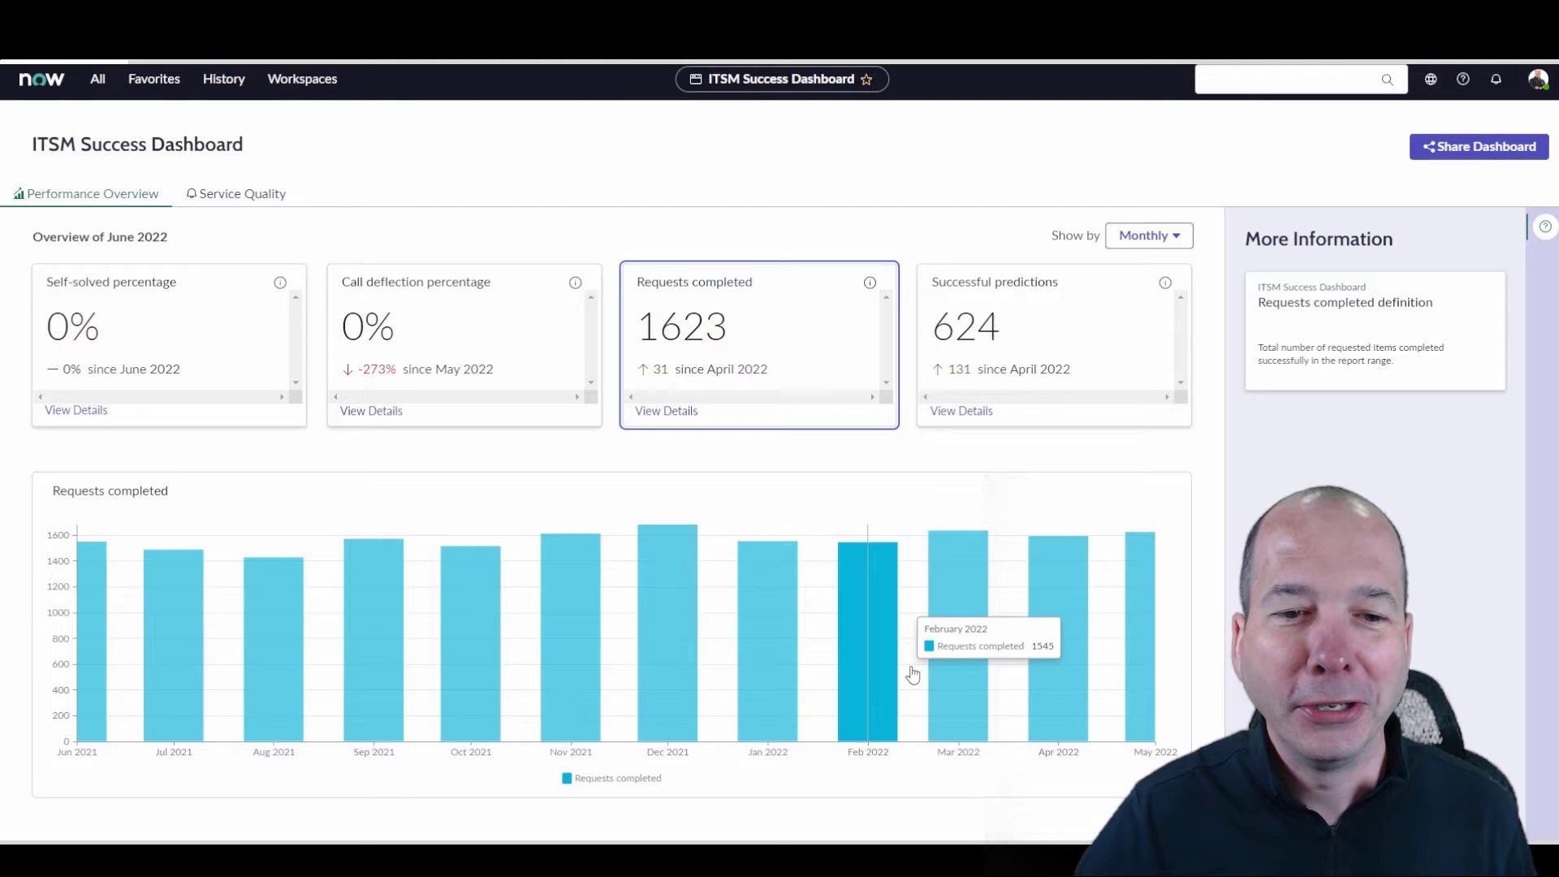
pyautogui.moveTo(705, 649)
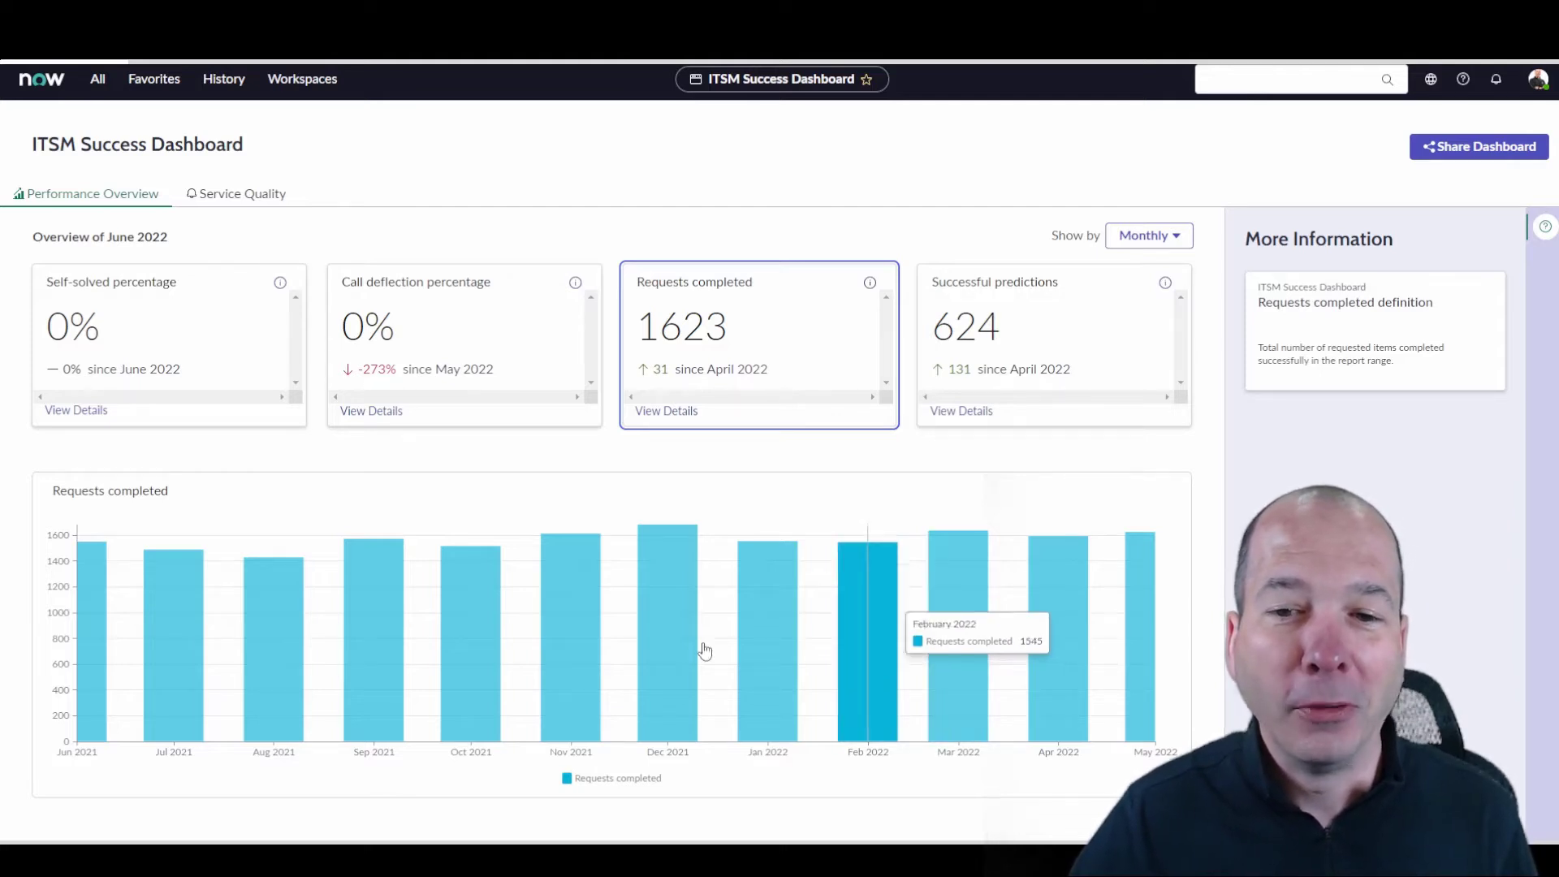
pyautogui.moveTo(1030, 664)
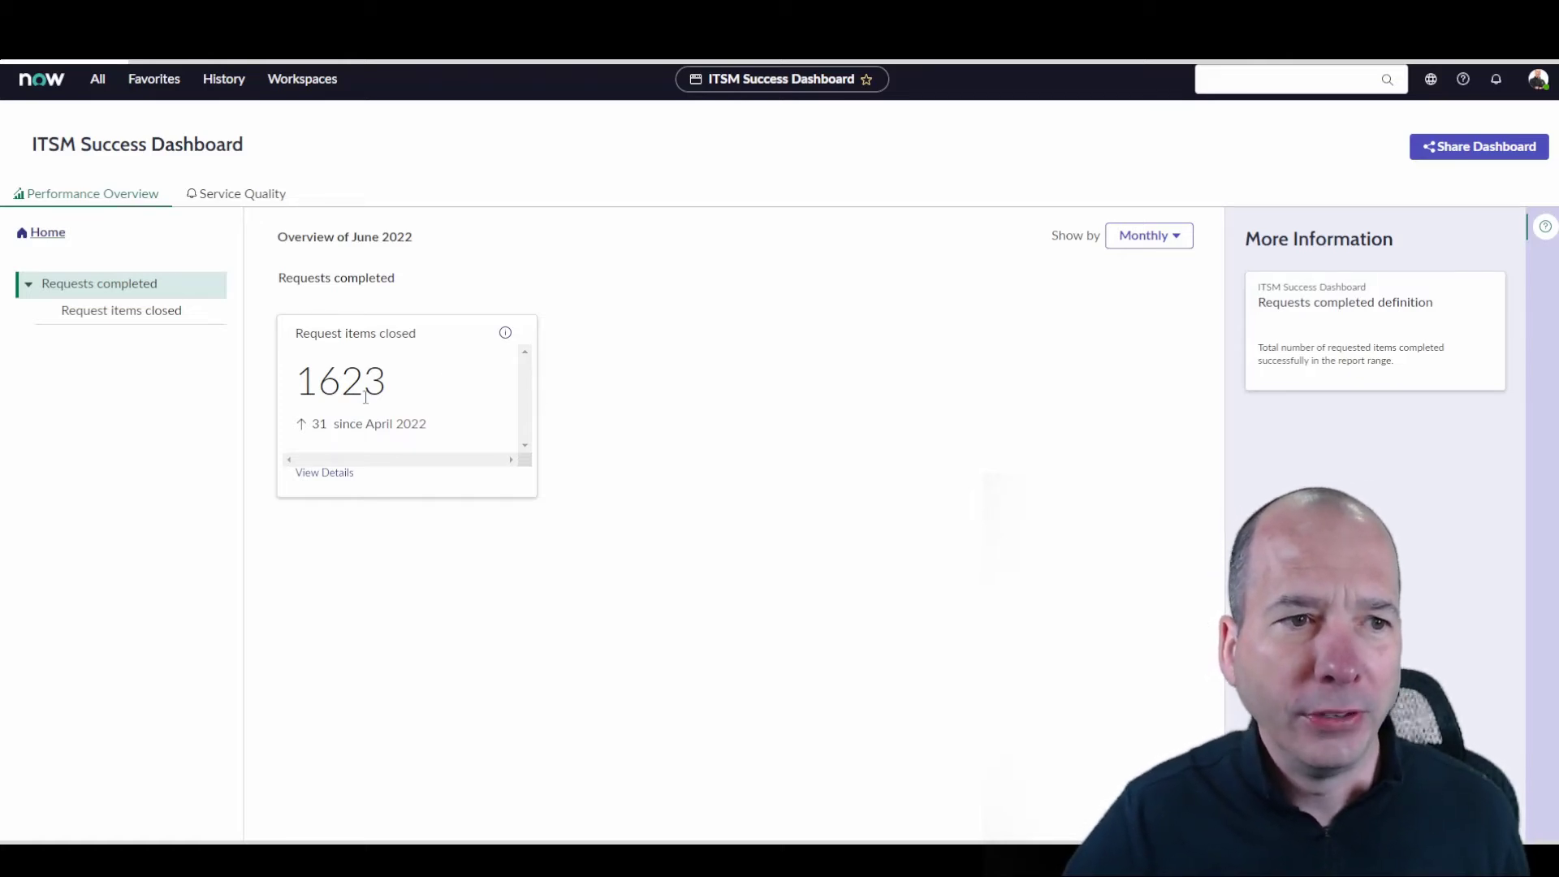
# Show the Request items closed KPI details with its June 2021 to May 2022 monthly trend.
pyautogui.click(120, 310)
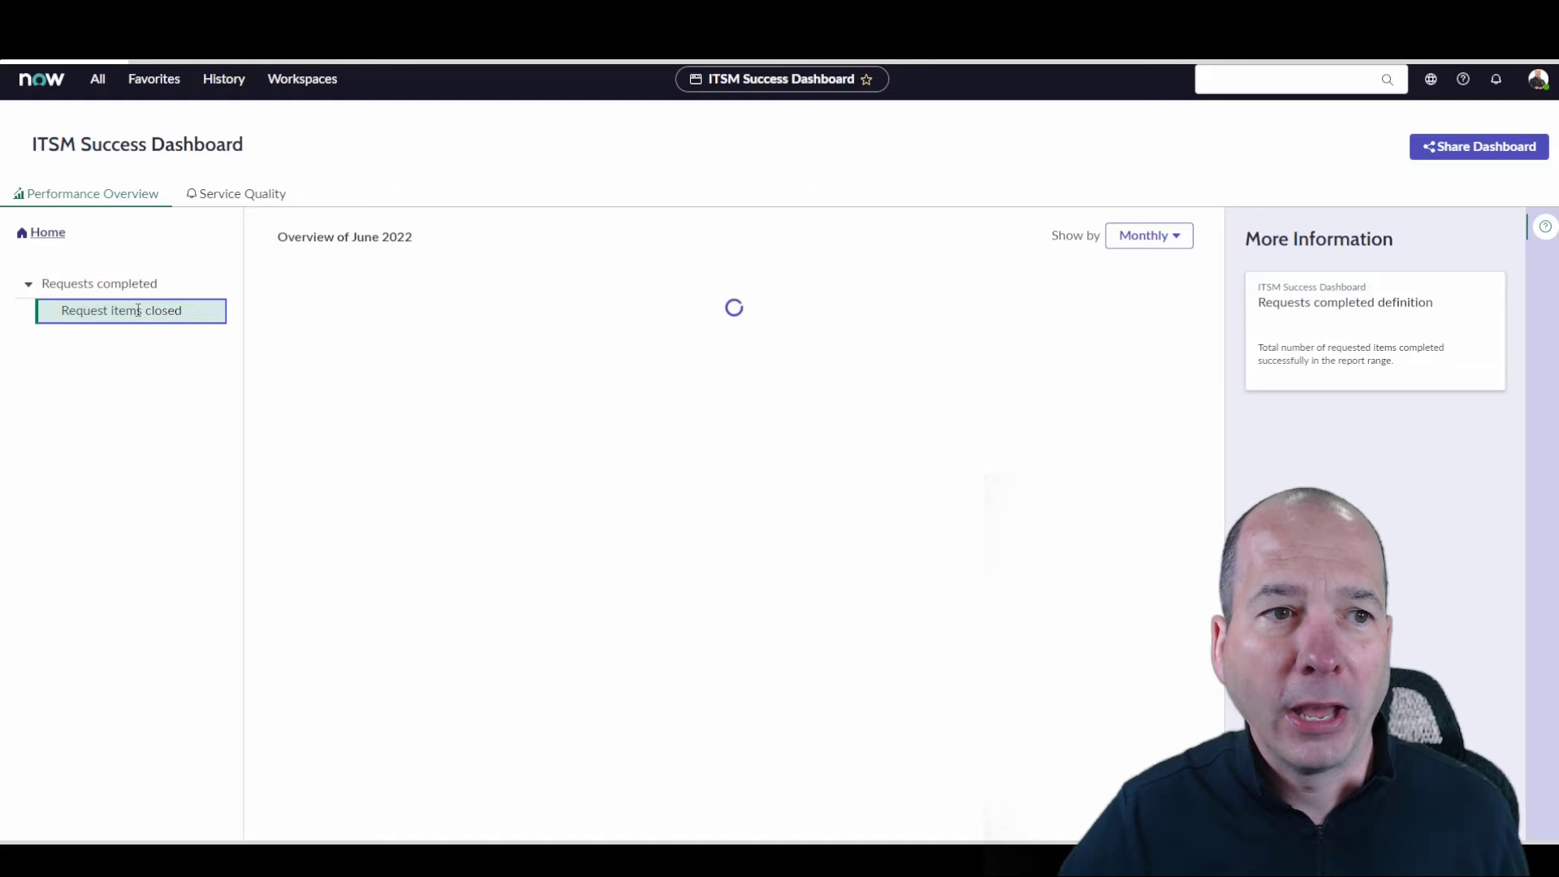
pyautogui.click(130, 310)
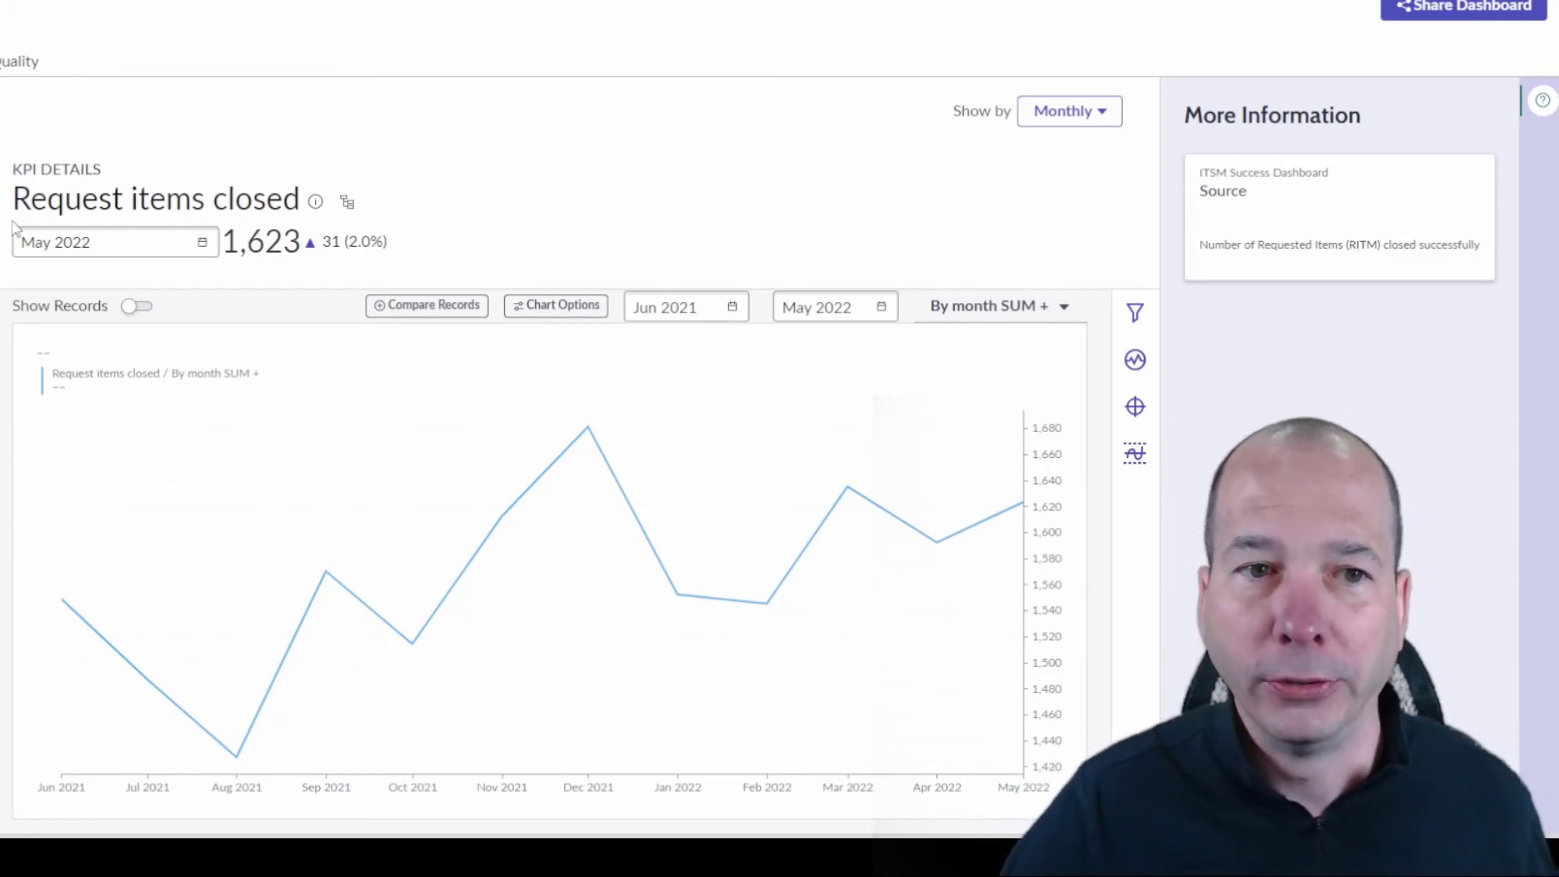
pyautogui.click(114, 242)
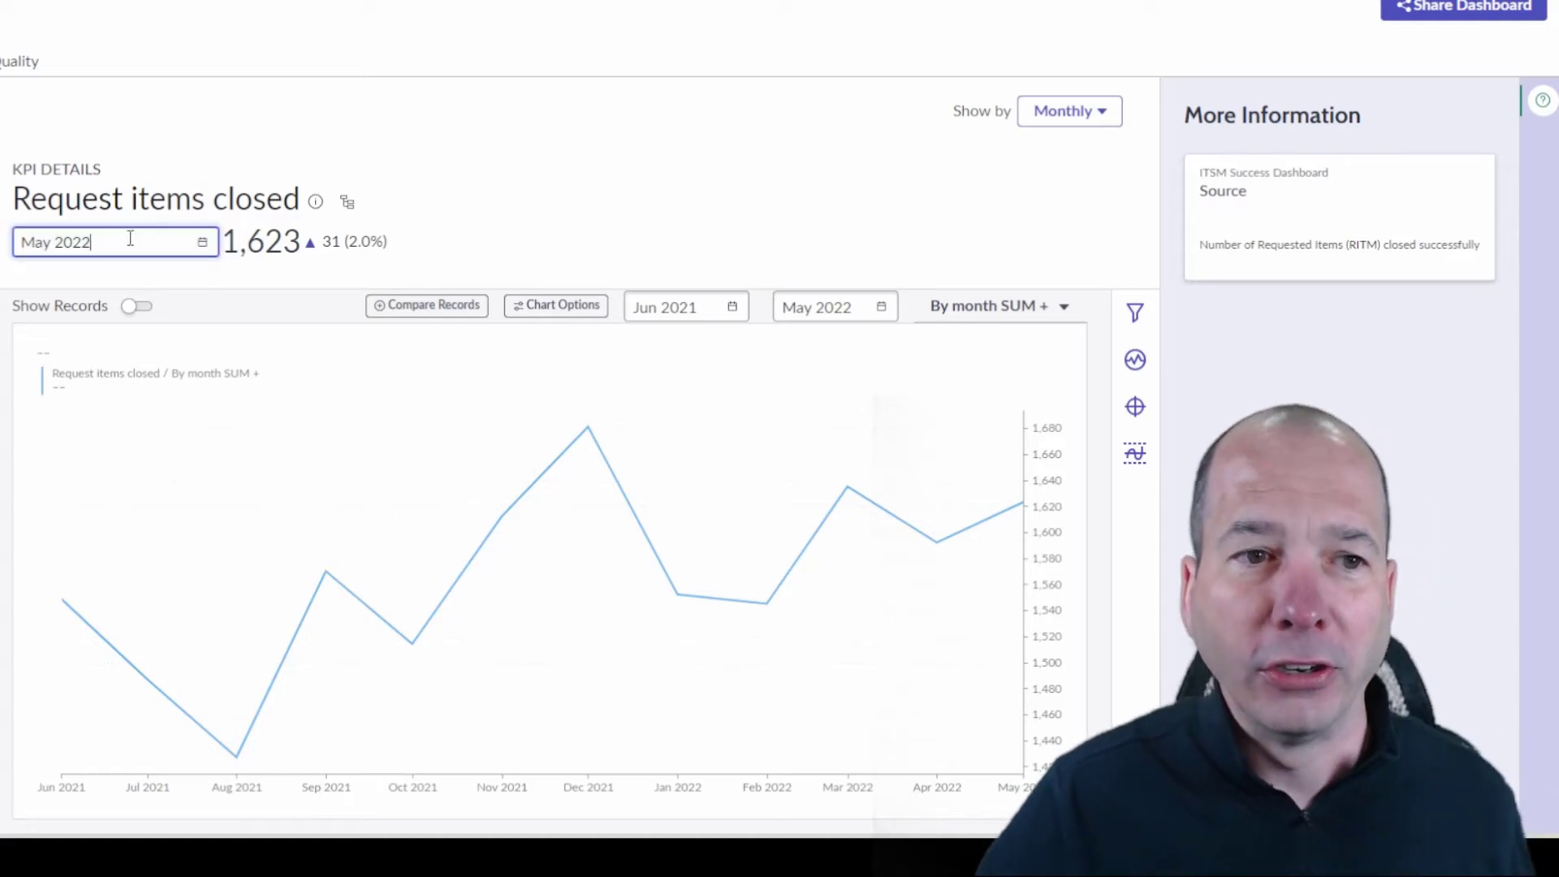
# Reveal the 201 underlying records behind the chart, then hide the list again.
pyautogui.click(137, 305)
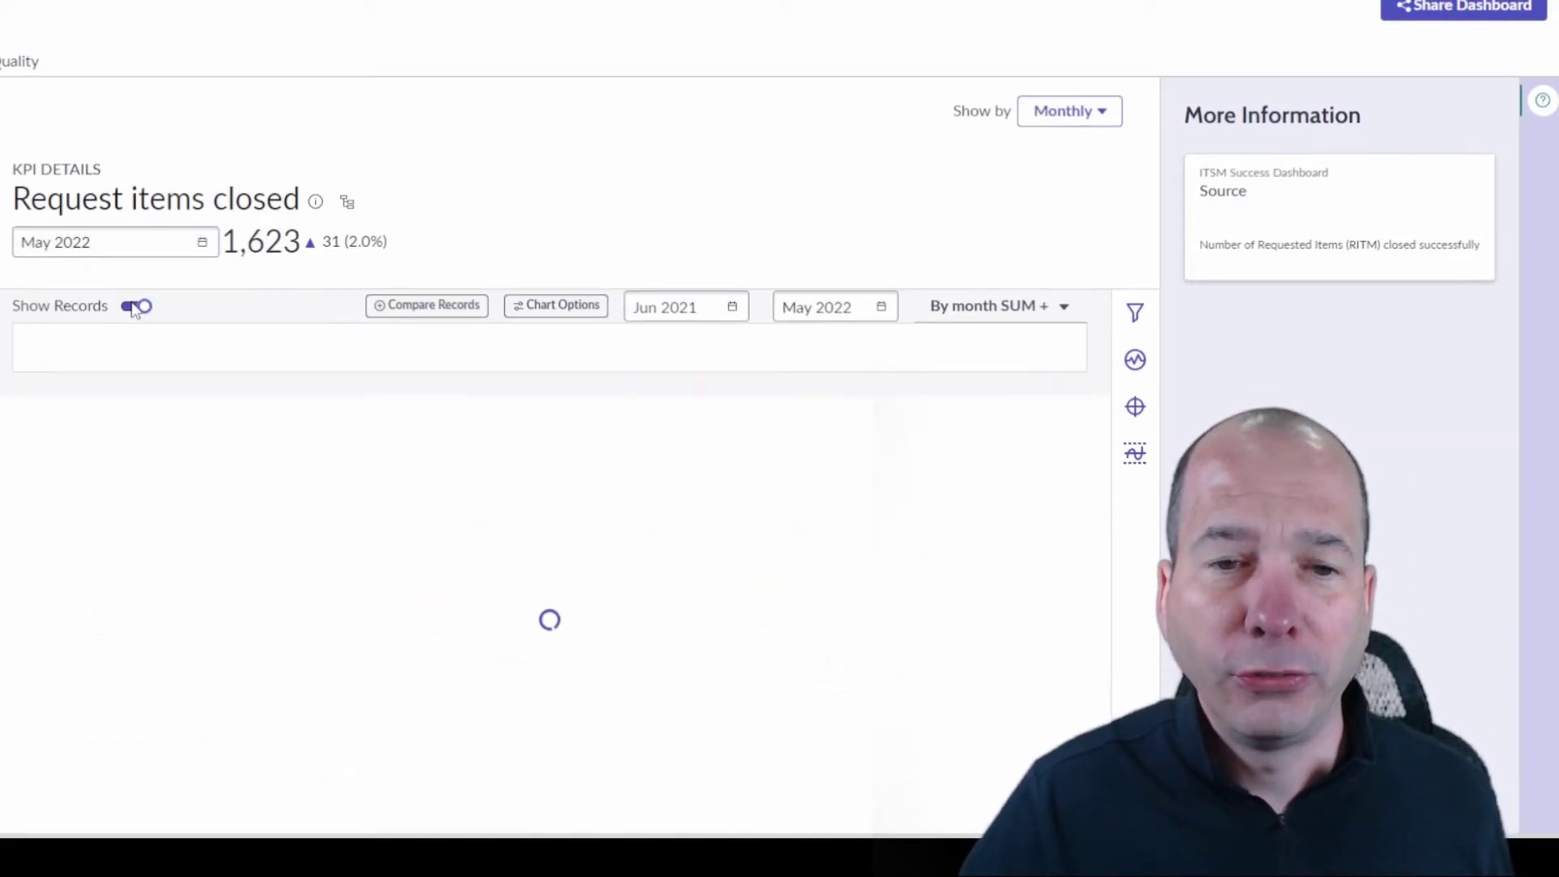
pyautogui.click(137, 305)
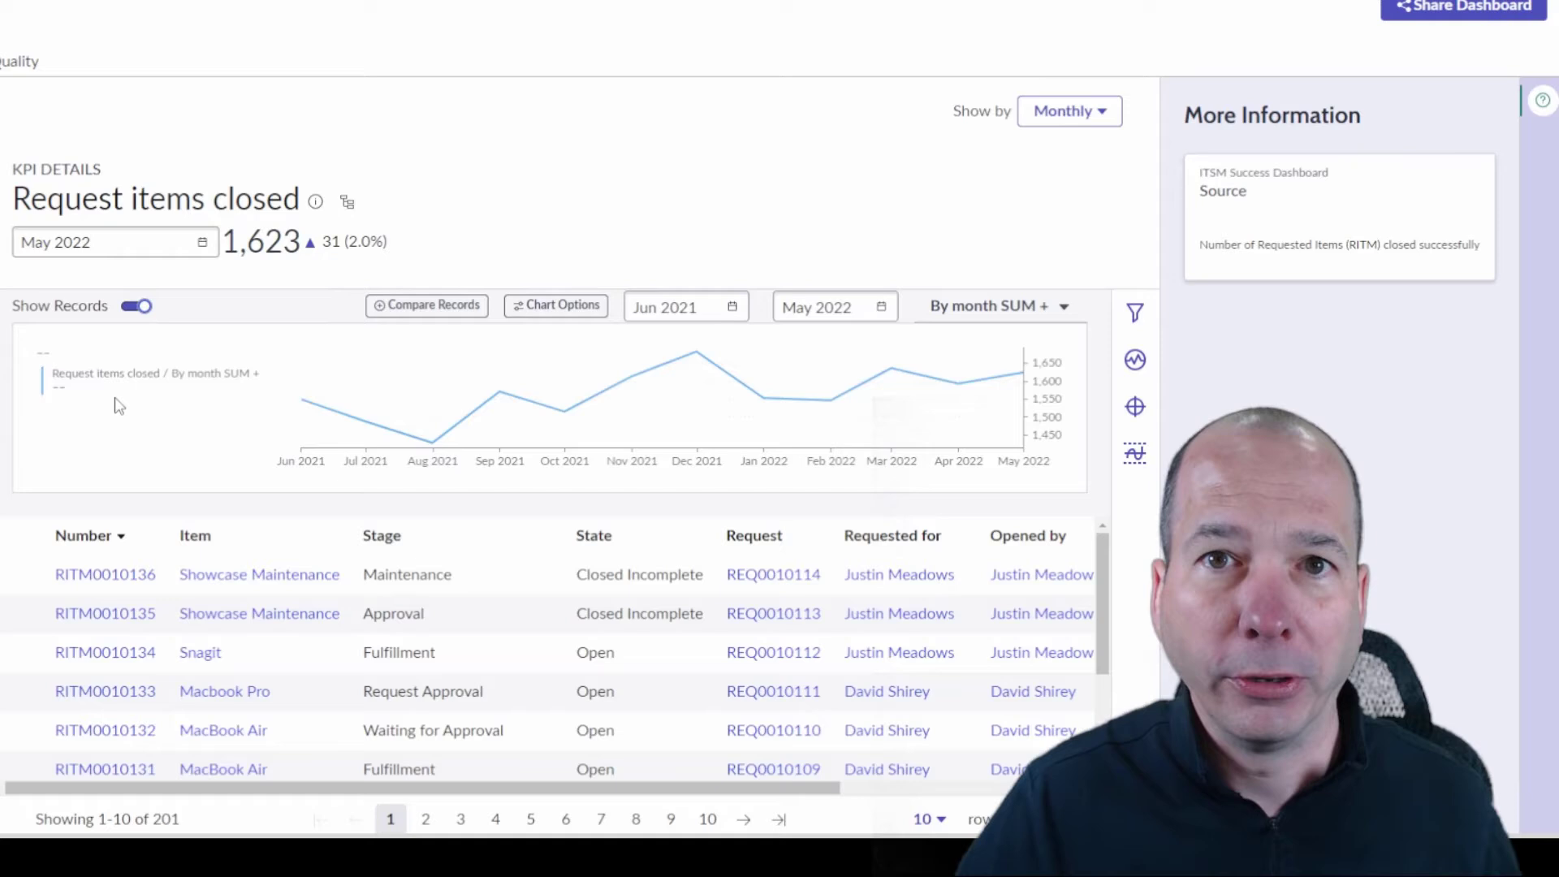
pyautogui.click(136, 305)
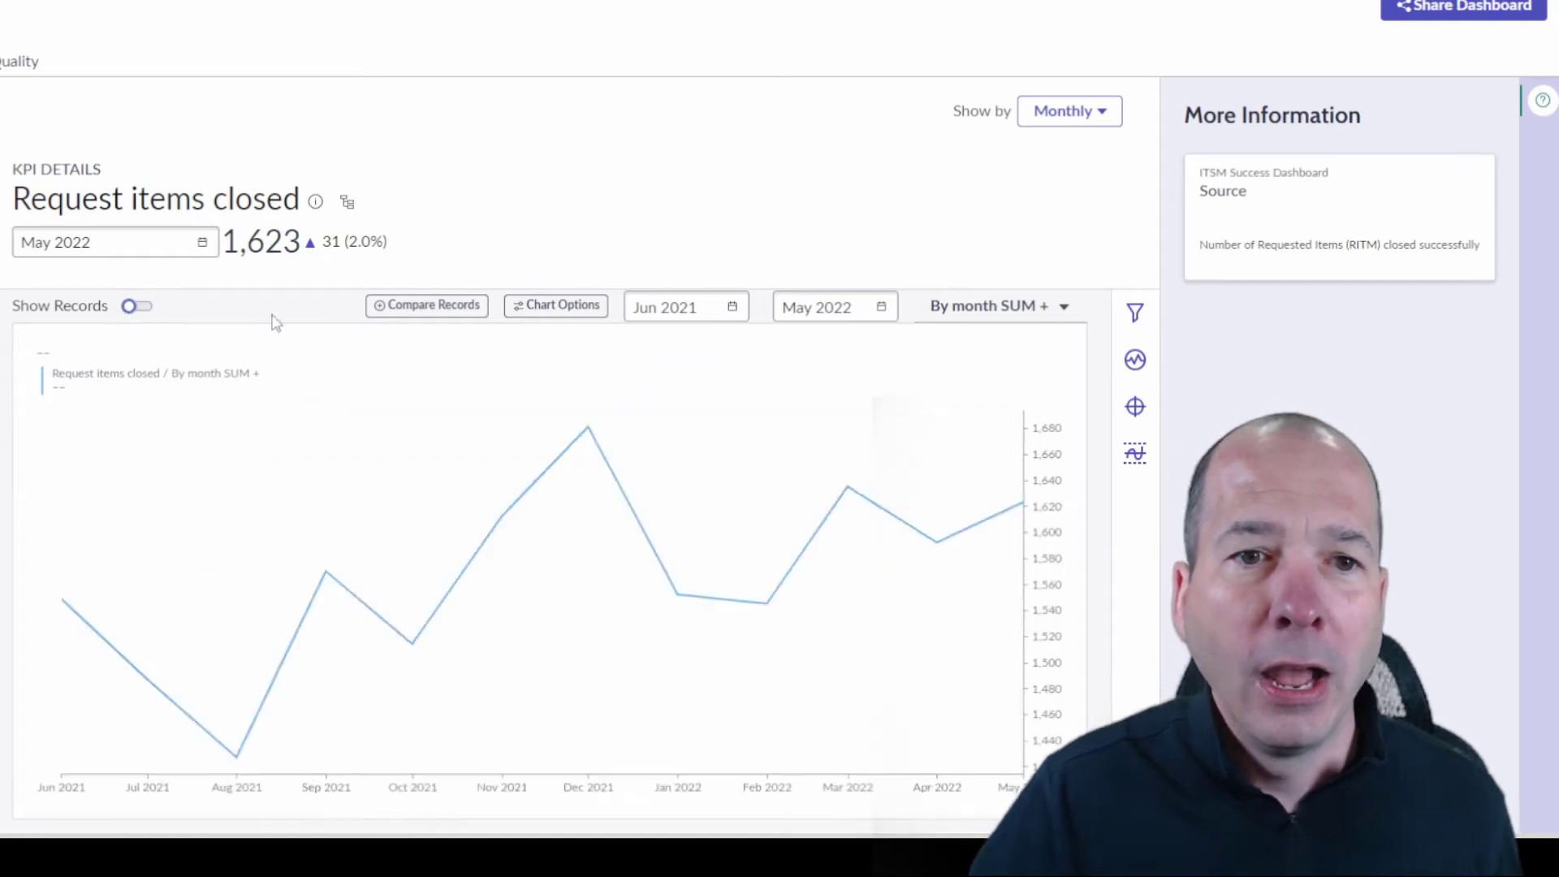
# Add Forecast and Trend lines to the Request items closed chart via the Analysis options.
pyautogui.click(555, 305)
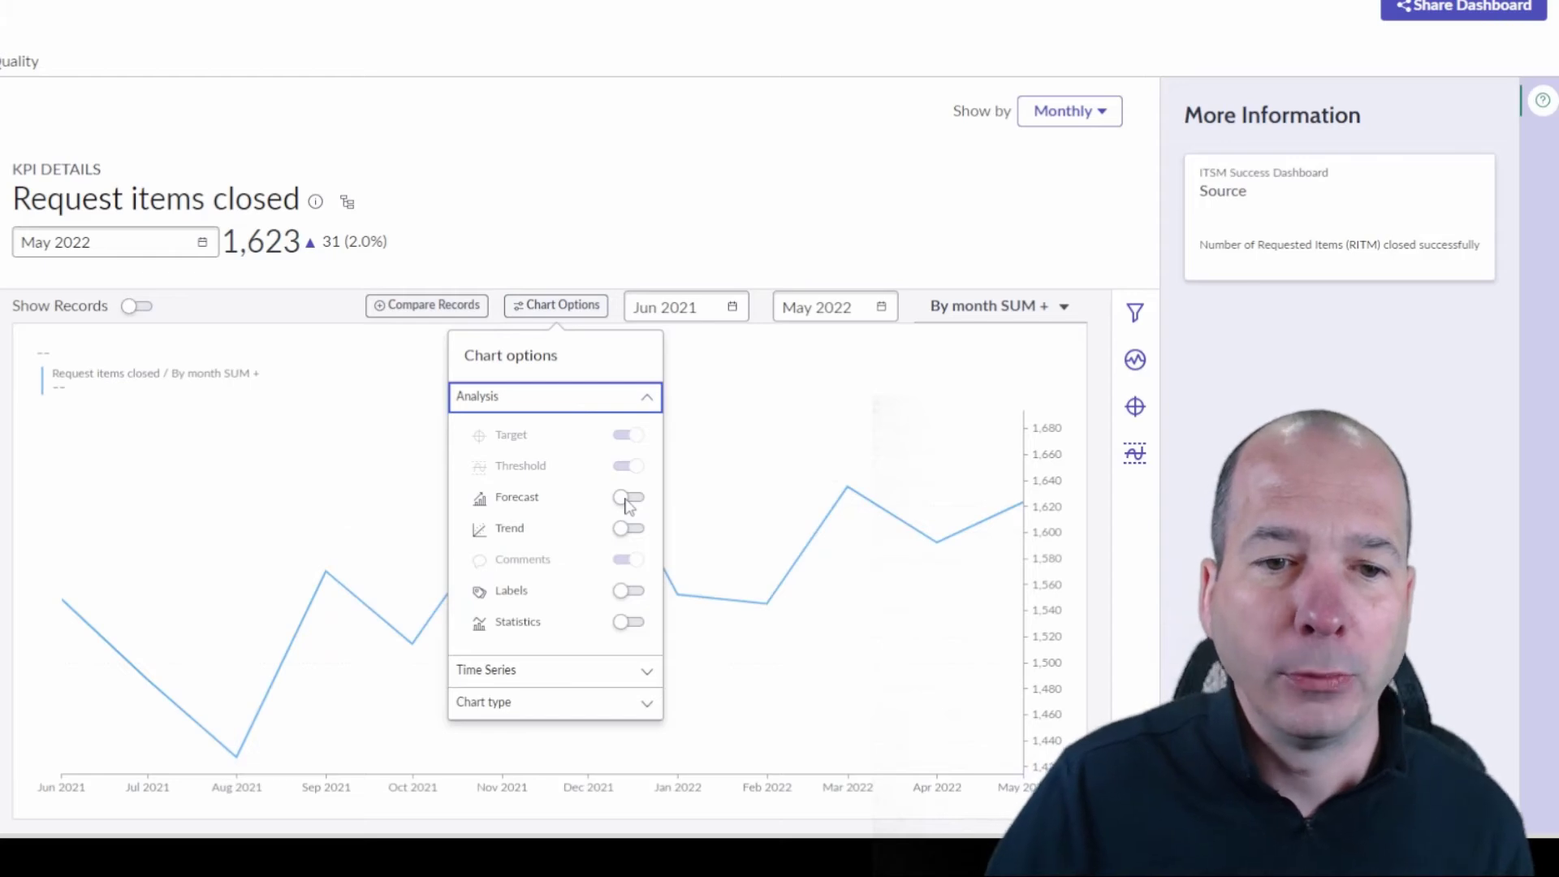
pyautogui.click(628, 497)
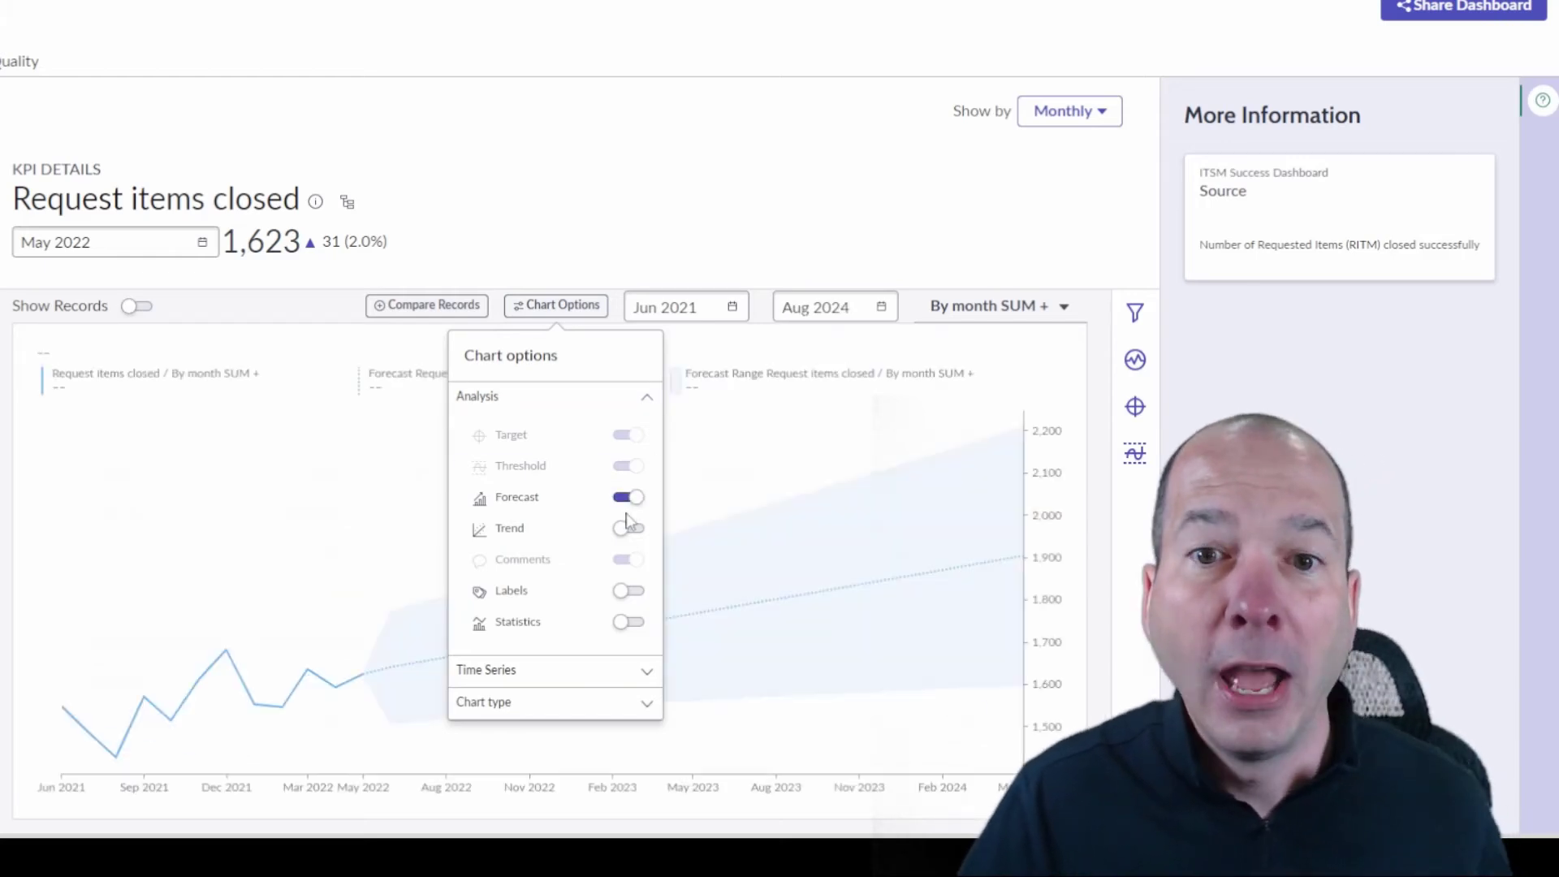
pyautogui.click(627, 528)
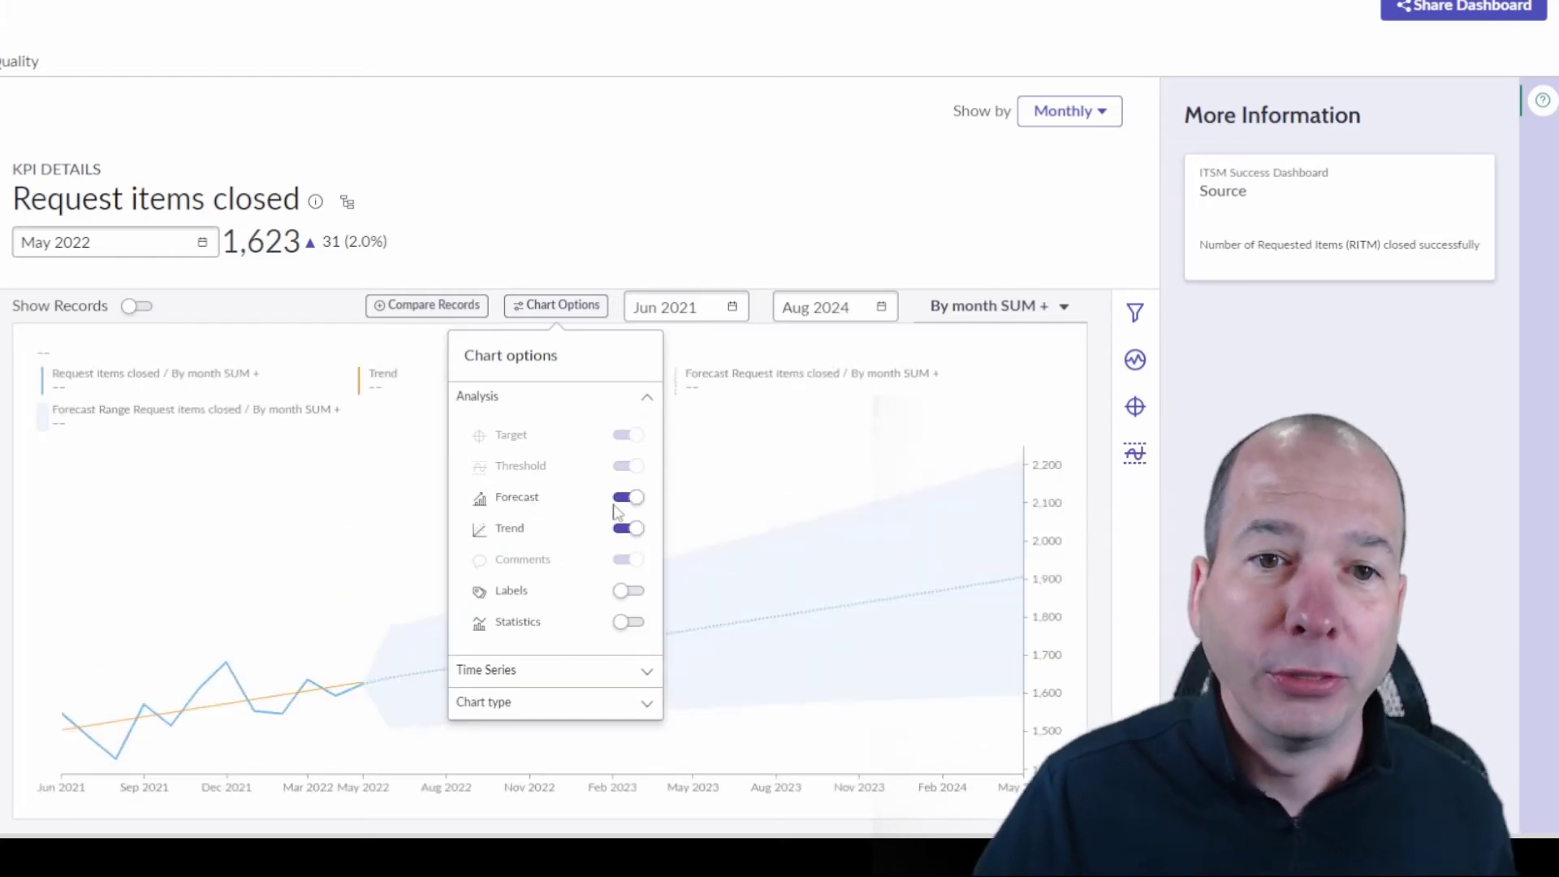
pyautogui.click(578, 280)
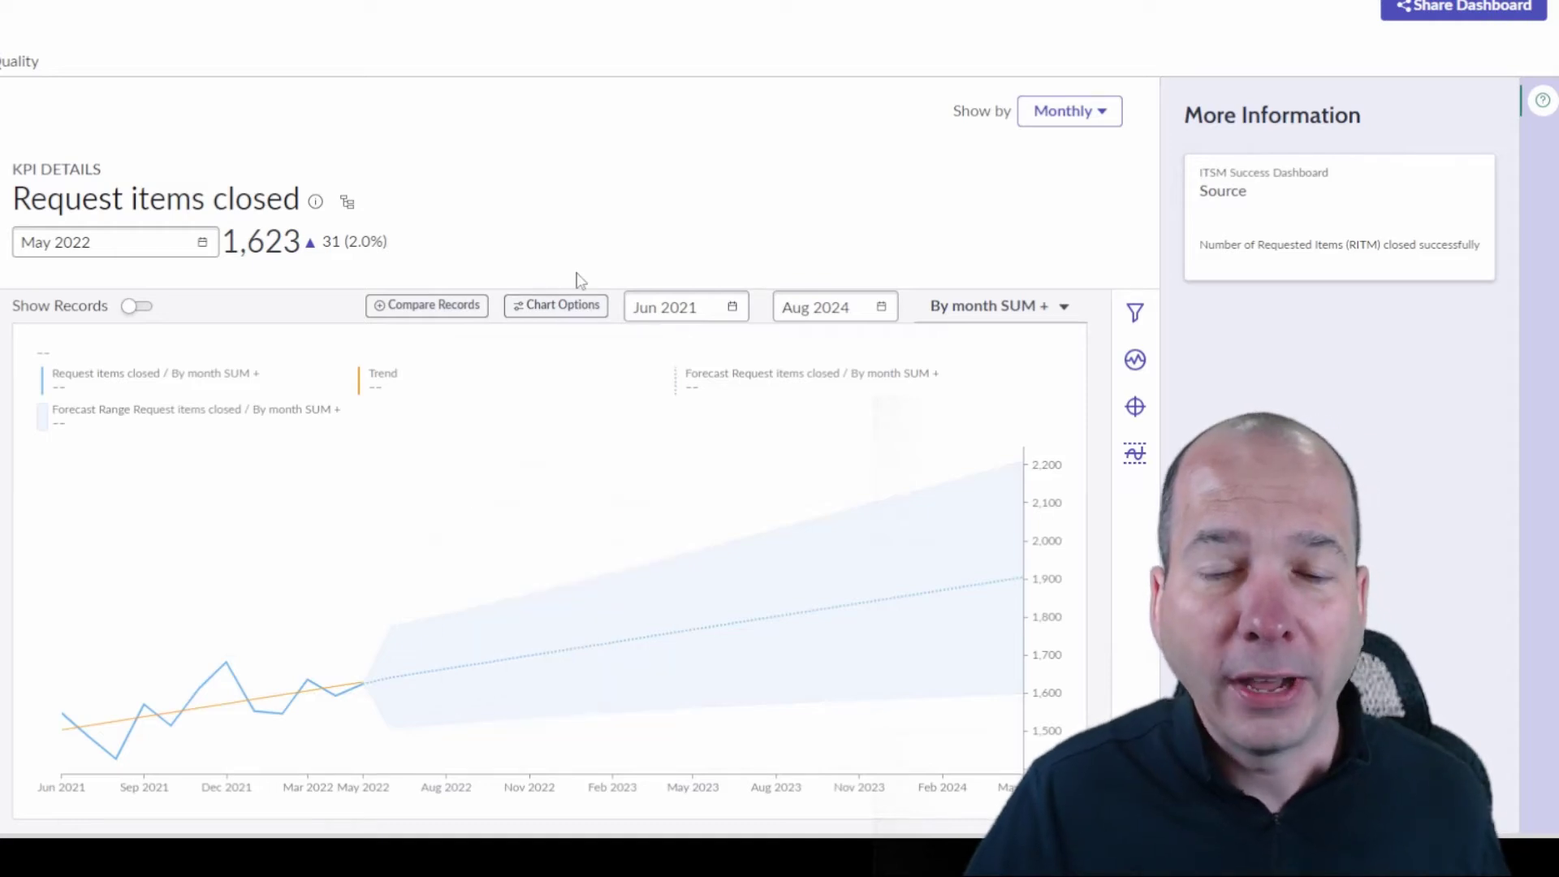
pyautogui.moveTo(908, 130)
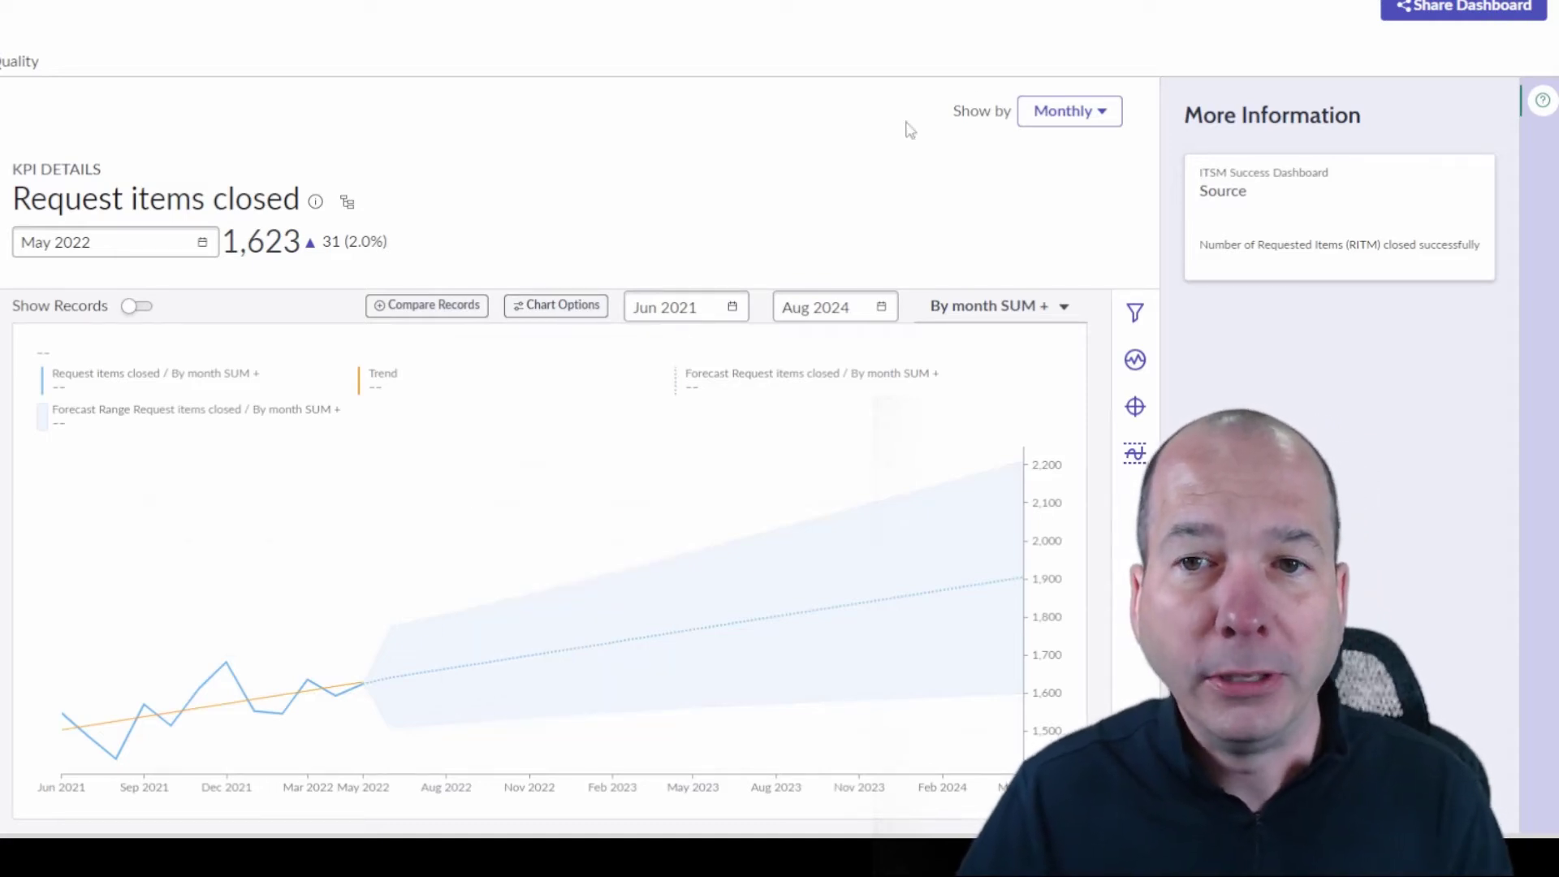
# Report the KPI figures Yearly, showing 7,947 for 2022.
pyautogui.click(1069, 110)
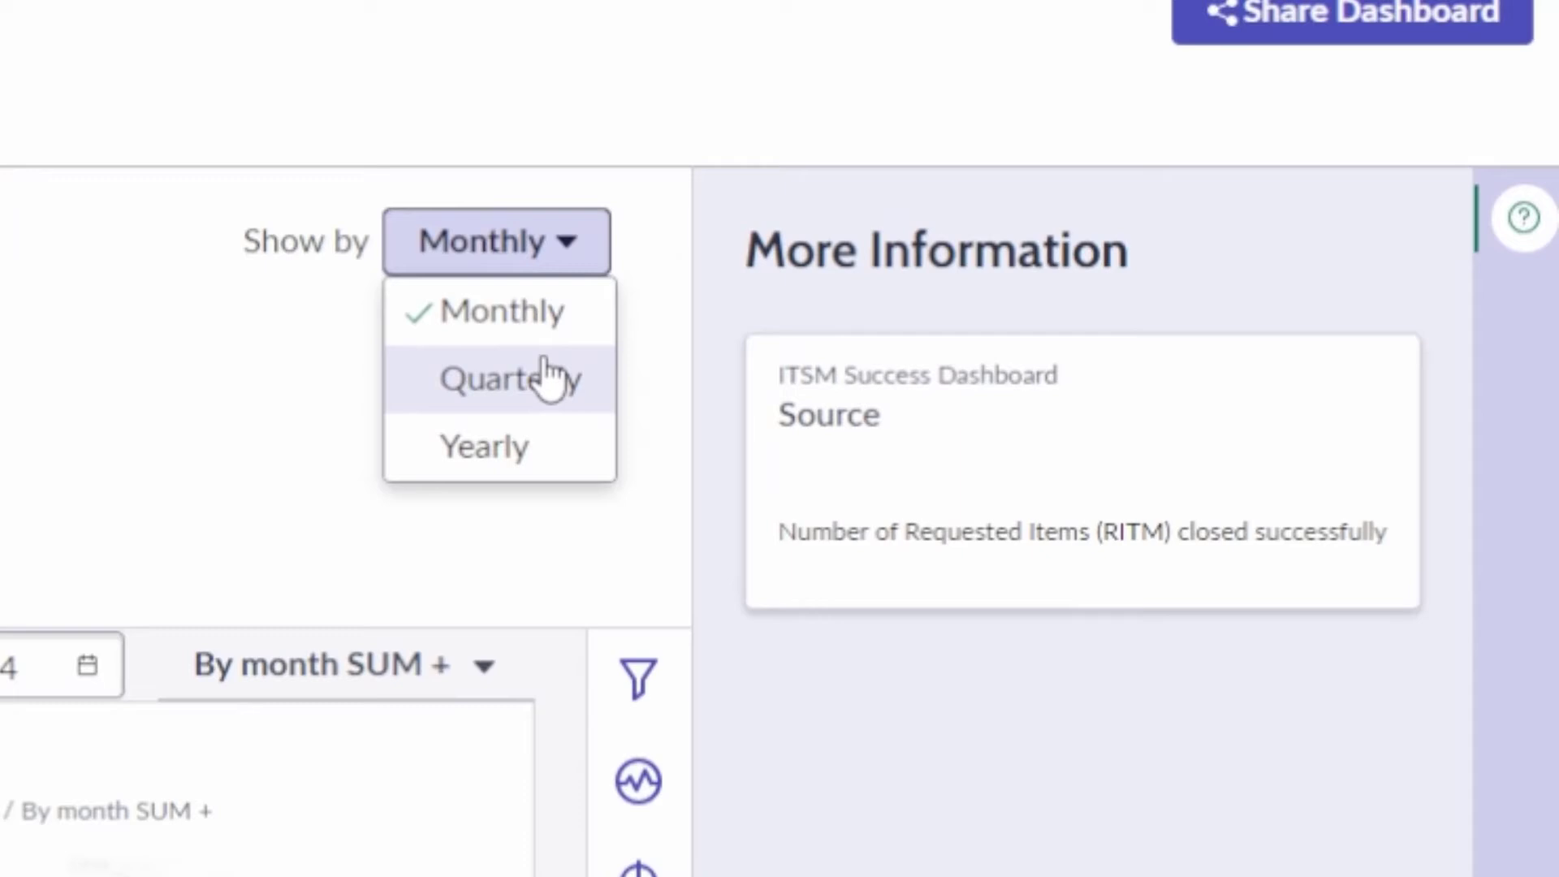
pyautogui.click(484, 445)
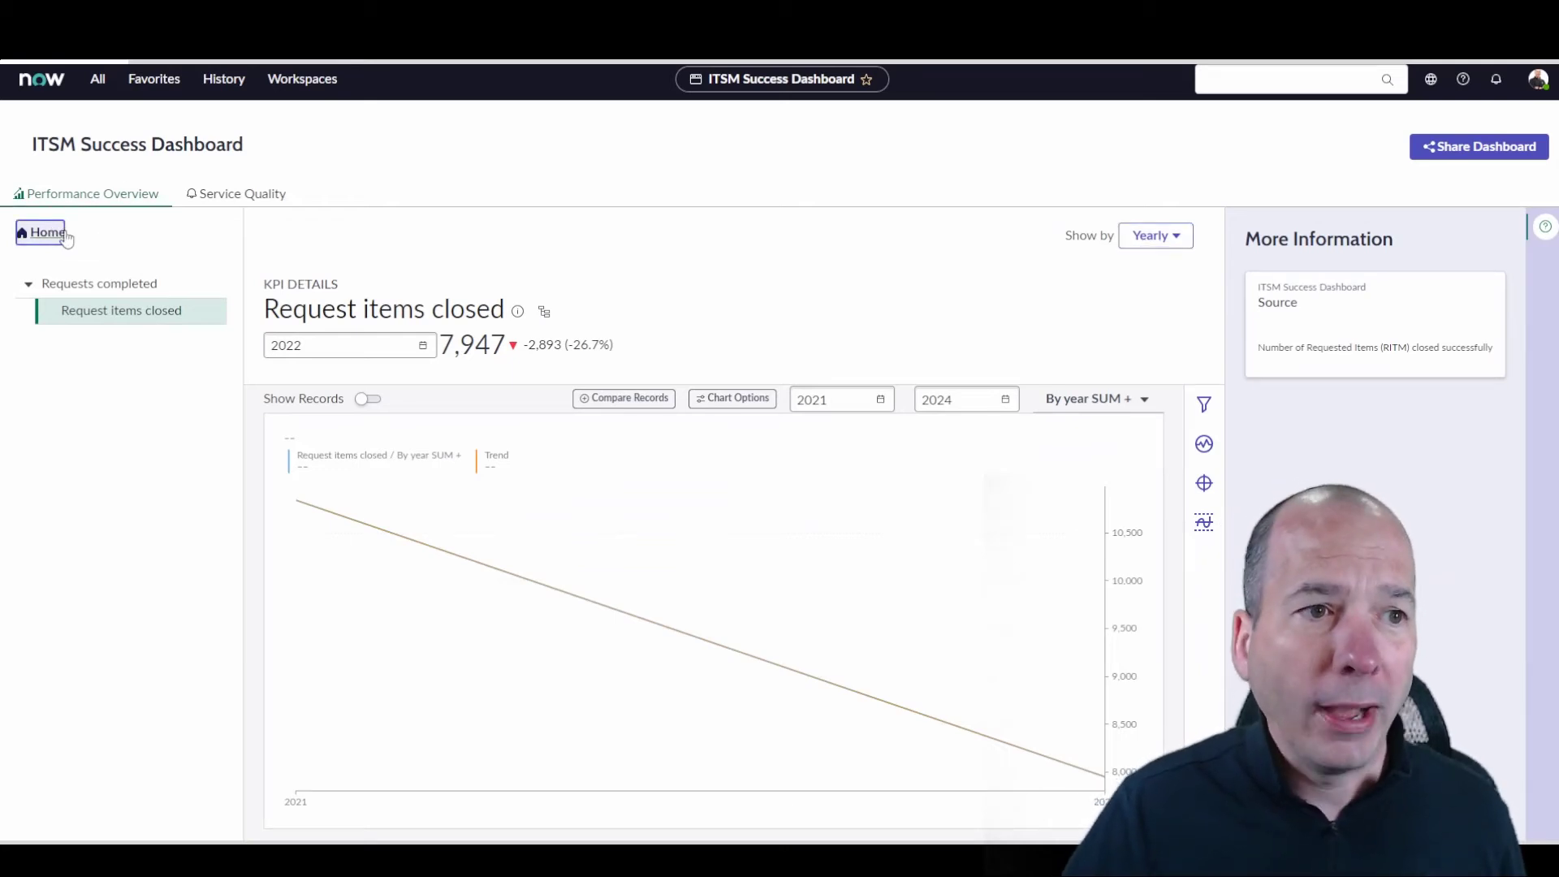
# Return Home to the 2022 overview and show the Service Quality KPIs.
pyautogui.click(46, 234)
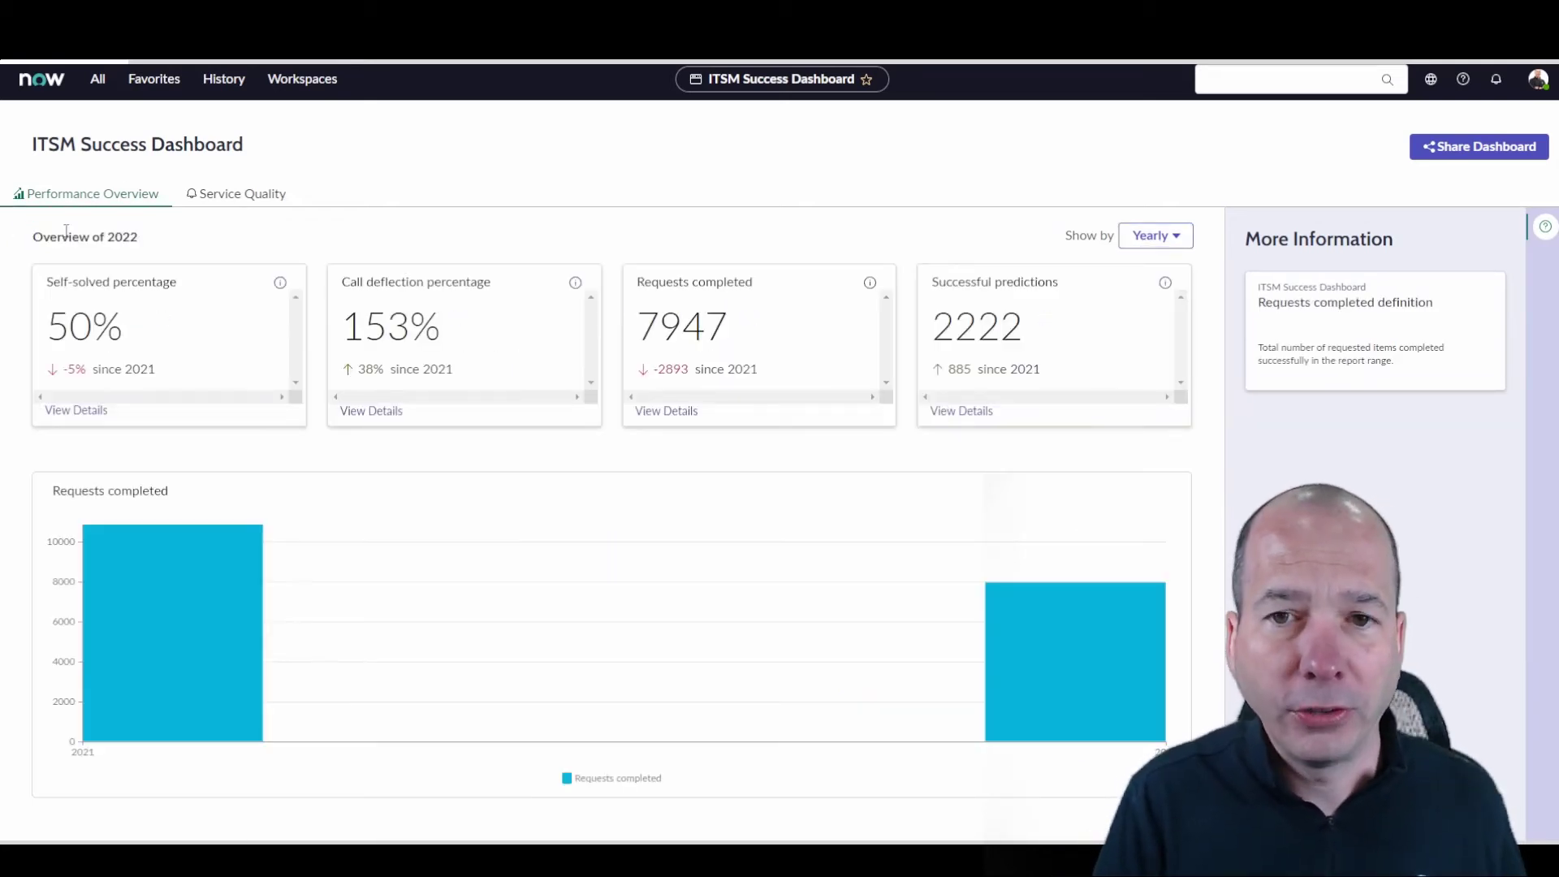
pyautogui.moveTo(341, 234)
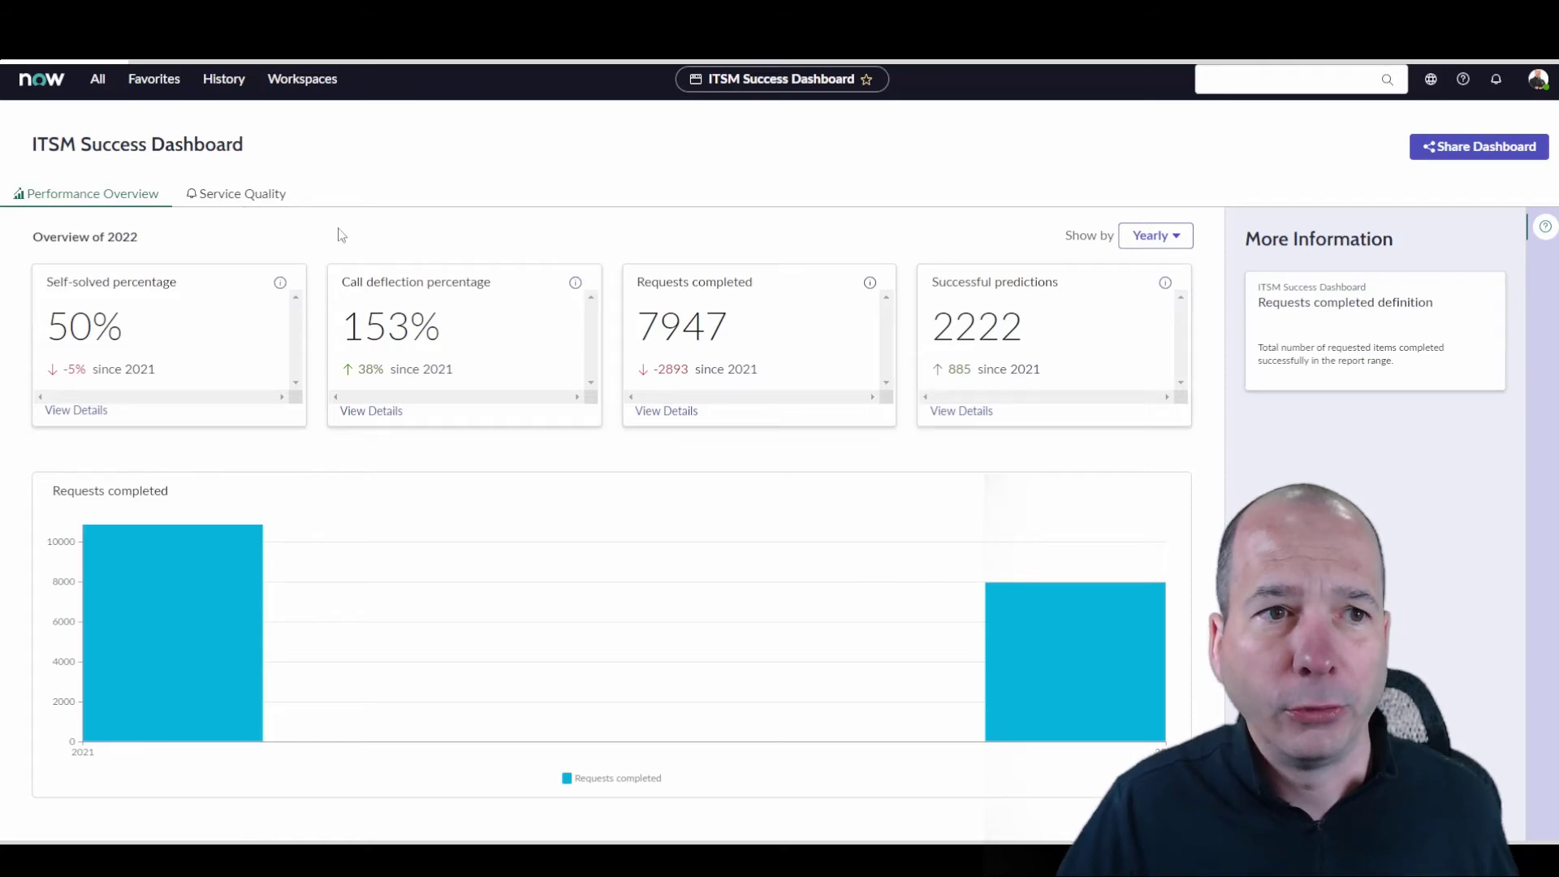
pyautogui.moveTo(225, 204)
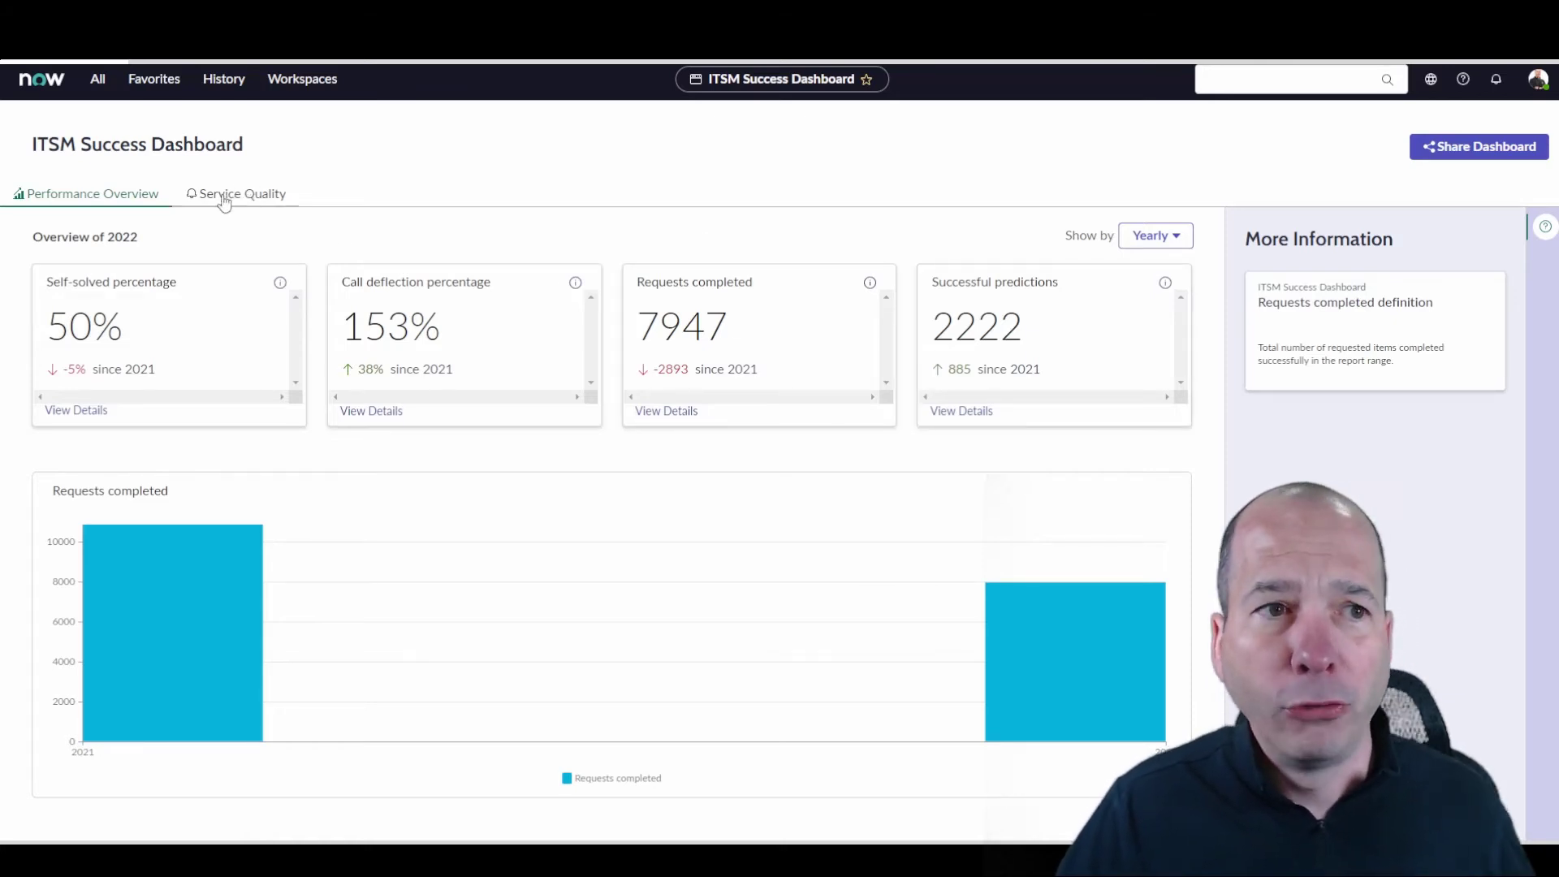
pyautogui.click(240, 195)
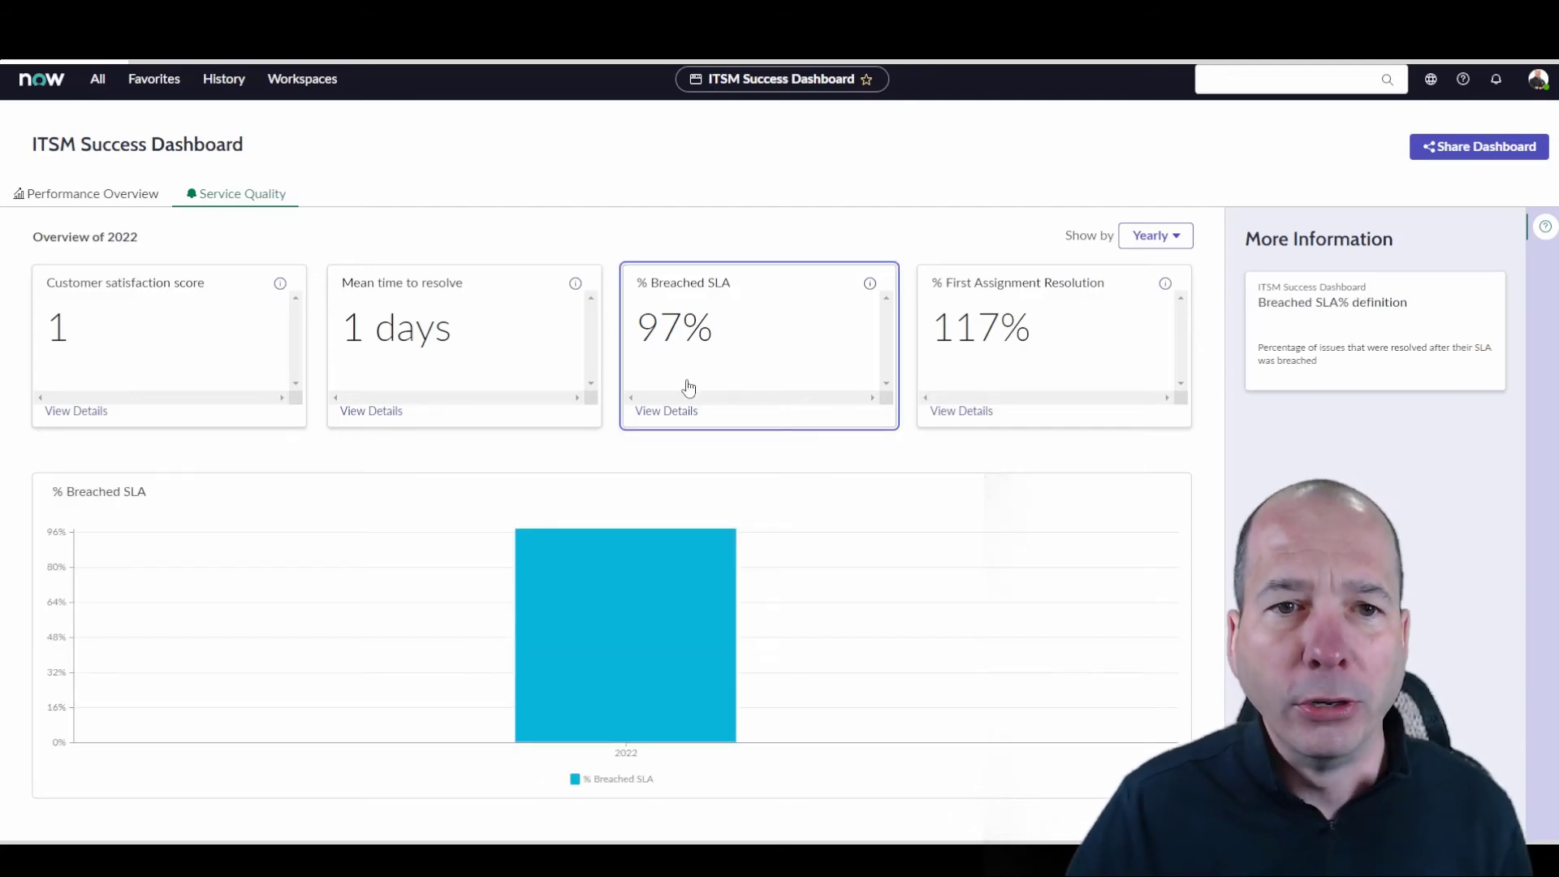
# Drill into % Breached SLA and then into Incident Breached SLA% at 97%.
pyautogui.click(665, 411)
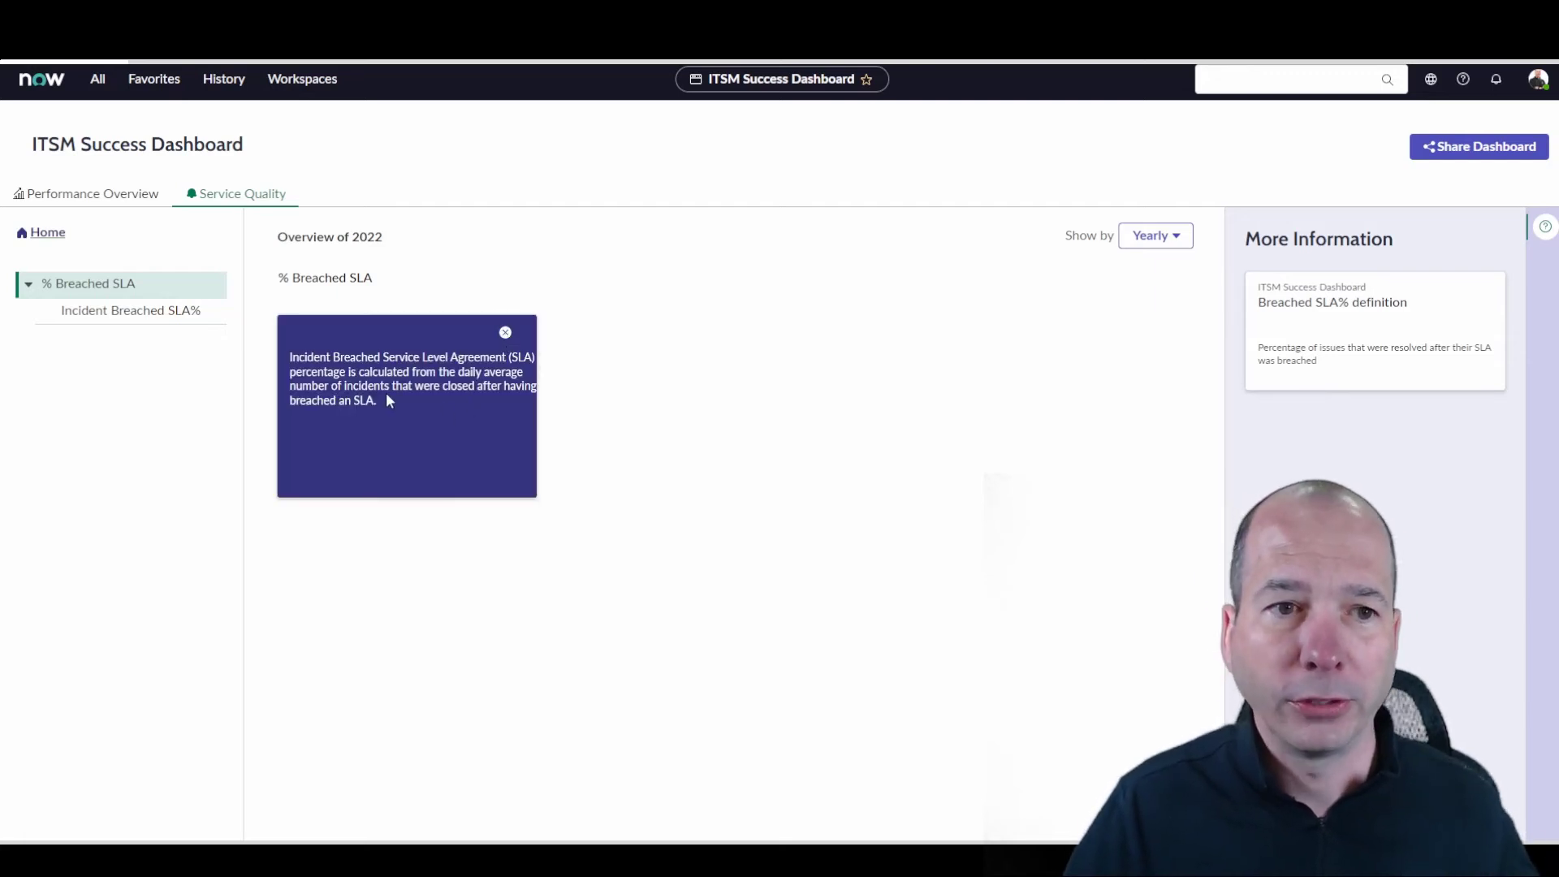
pyautogui.click(503, 331)
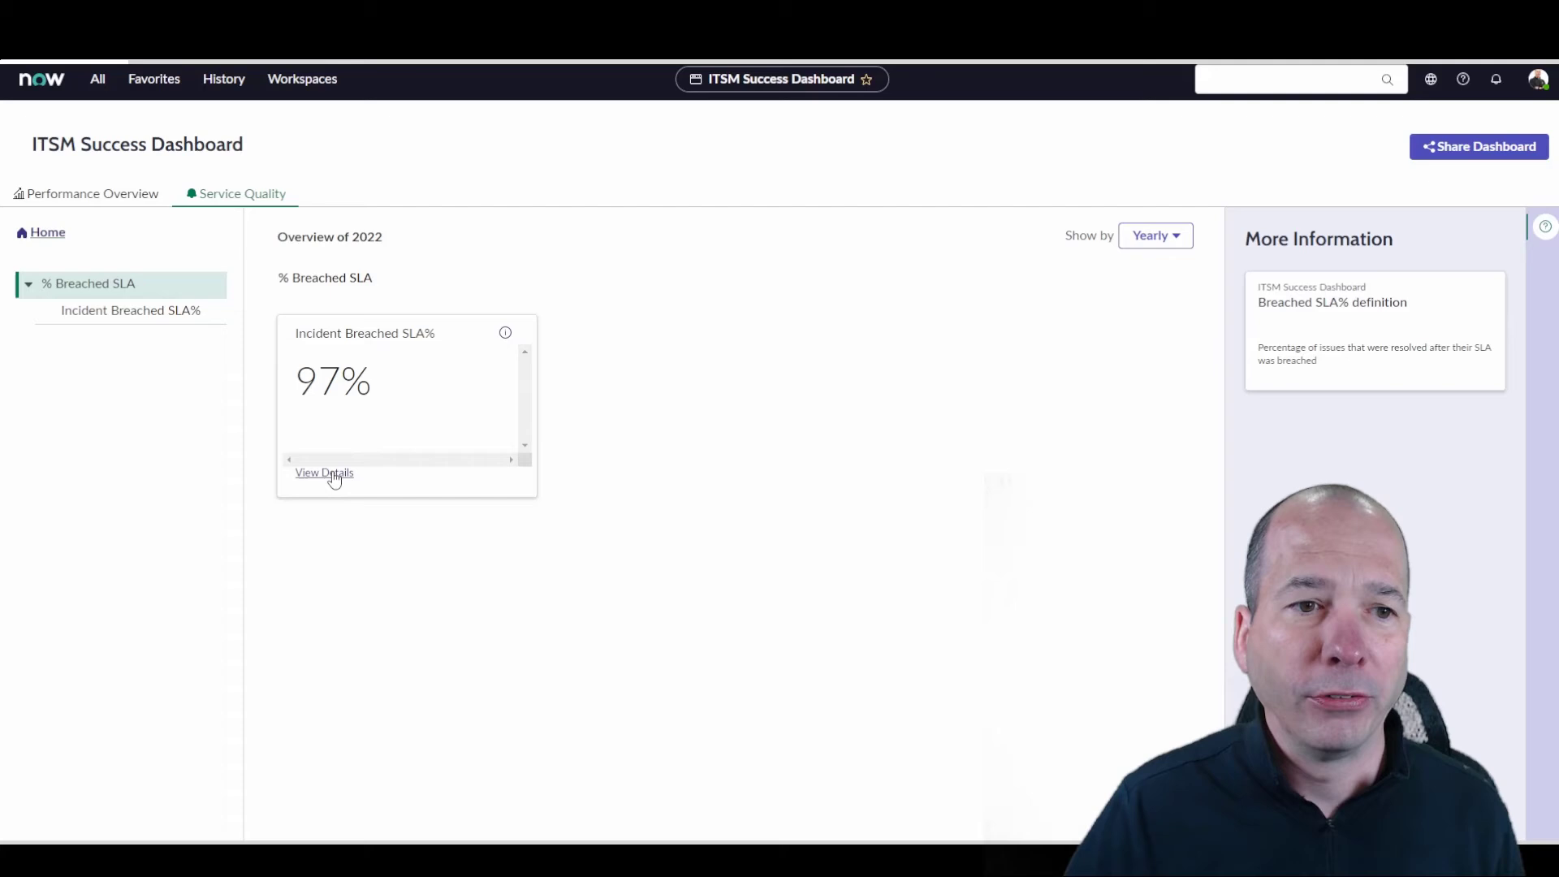
pyautogui.click(323, 472)
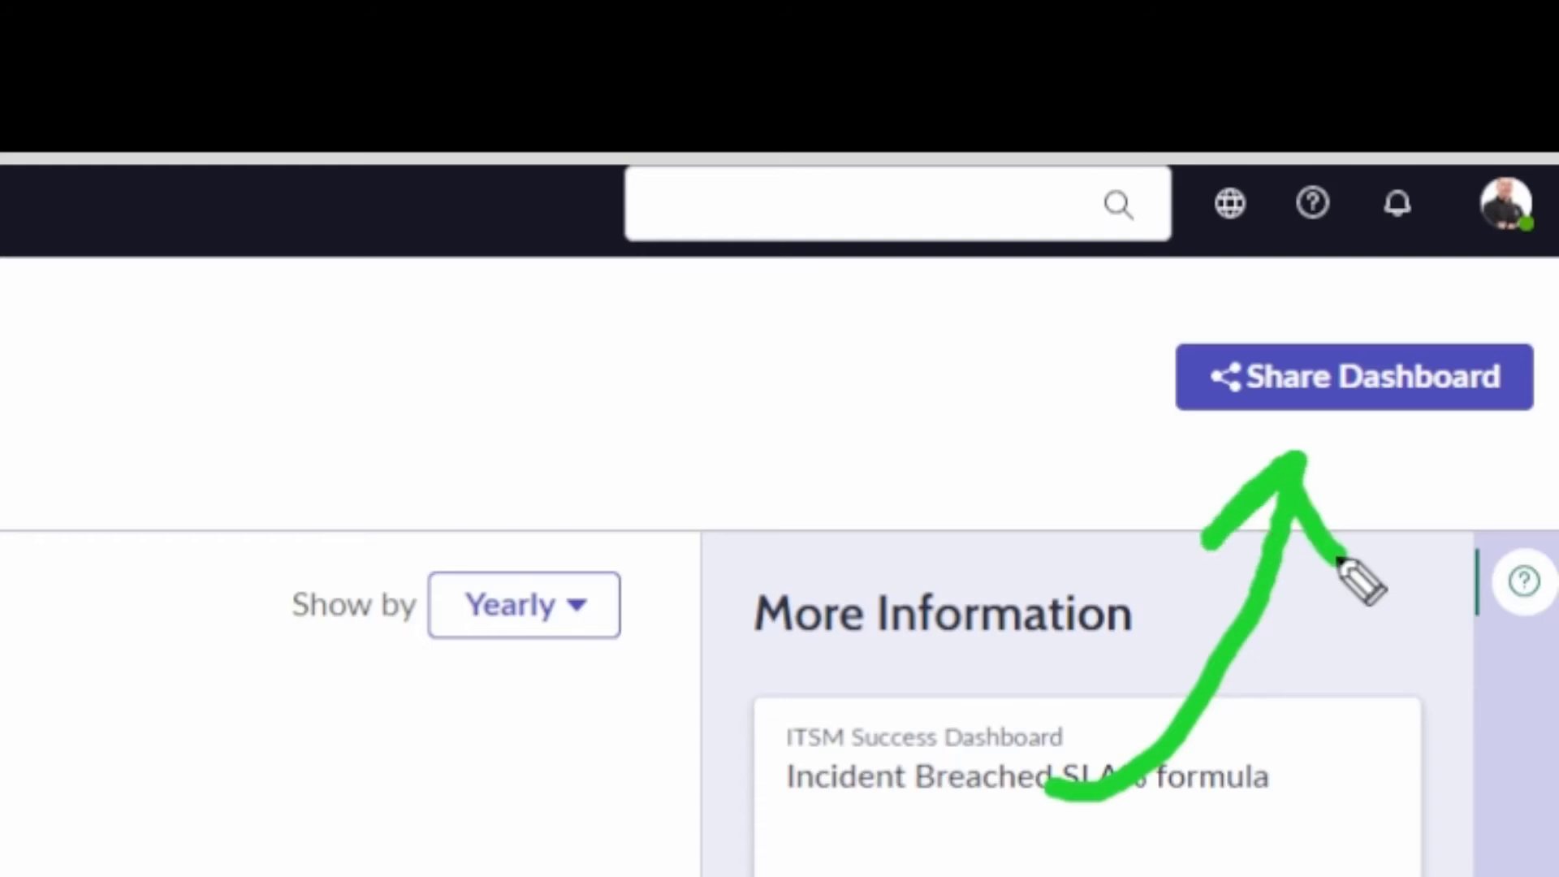
# Start sharing the dashboard and add Karl Director as a recipient.
pyautogui.click(1355, 376)
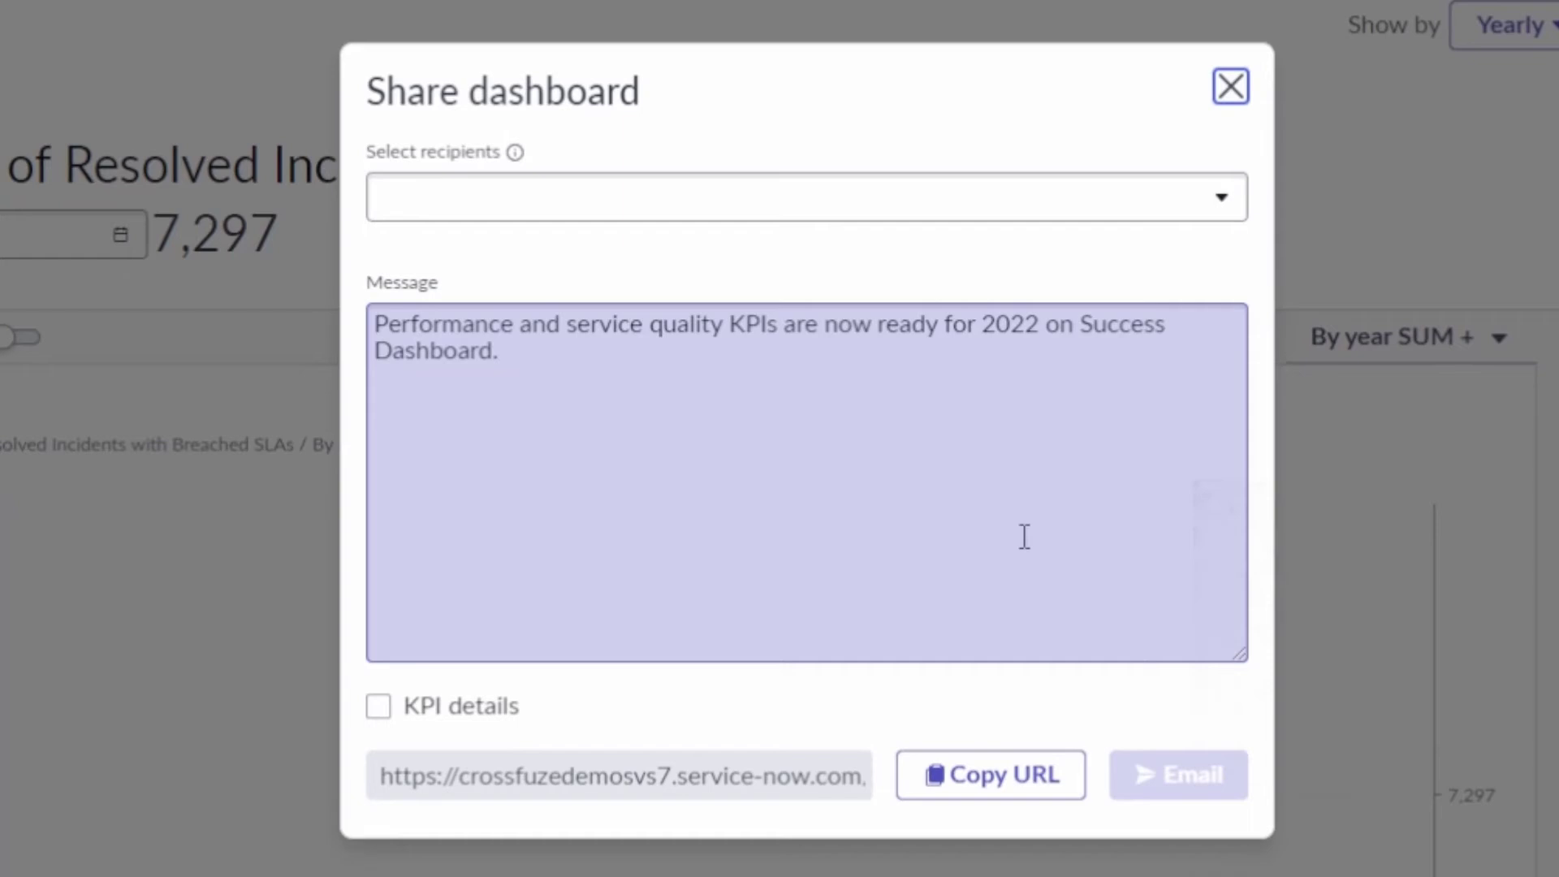
pyautogui.click(805, 198)
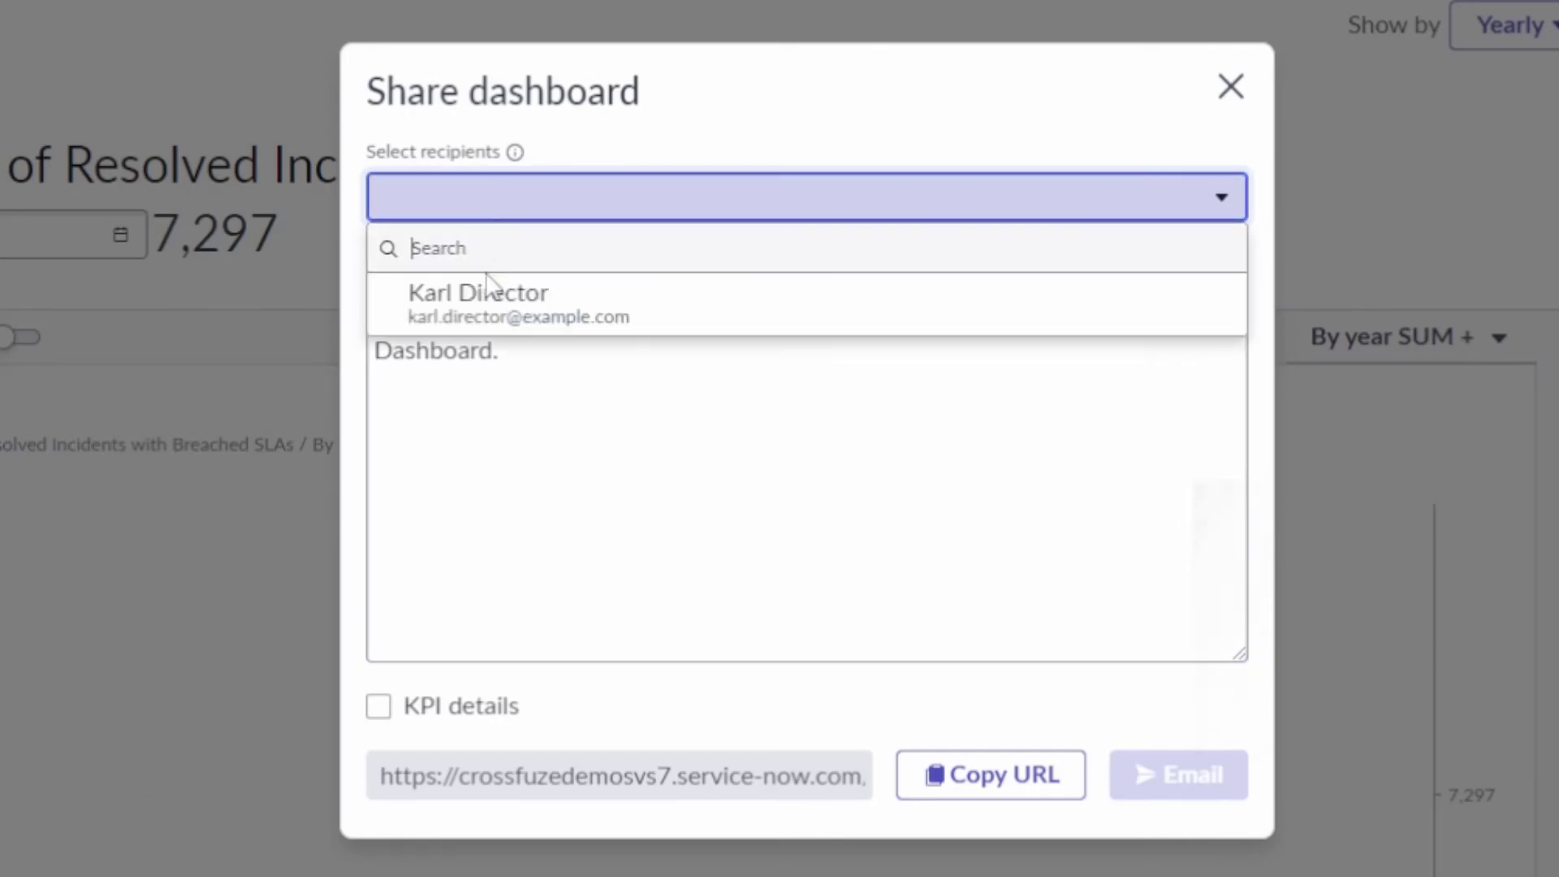
pyautogui.click(478, 305)
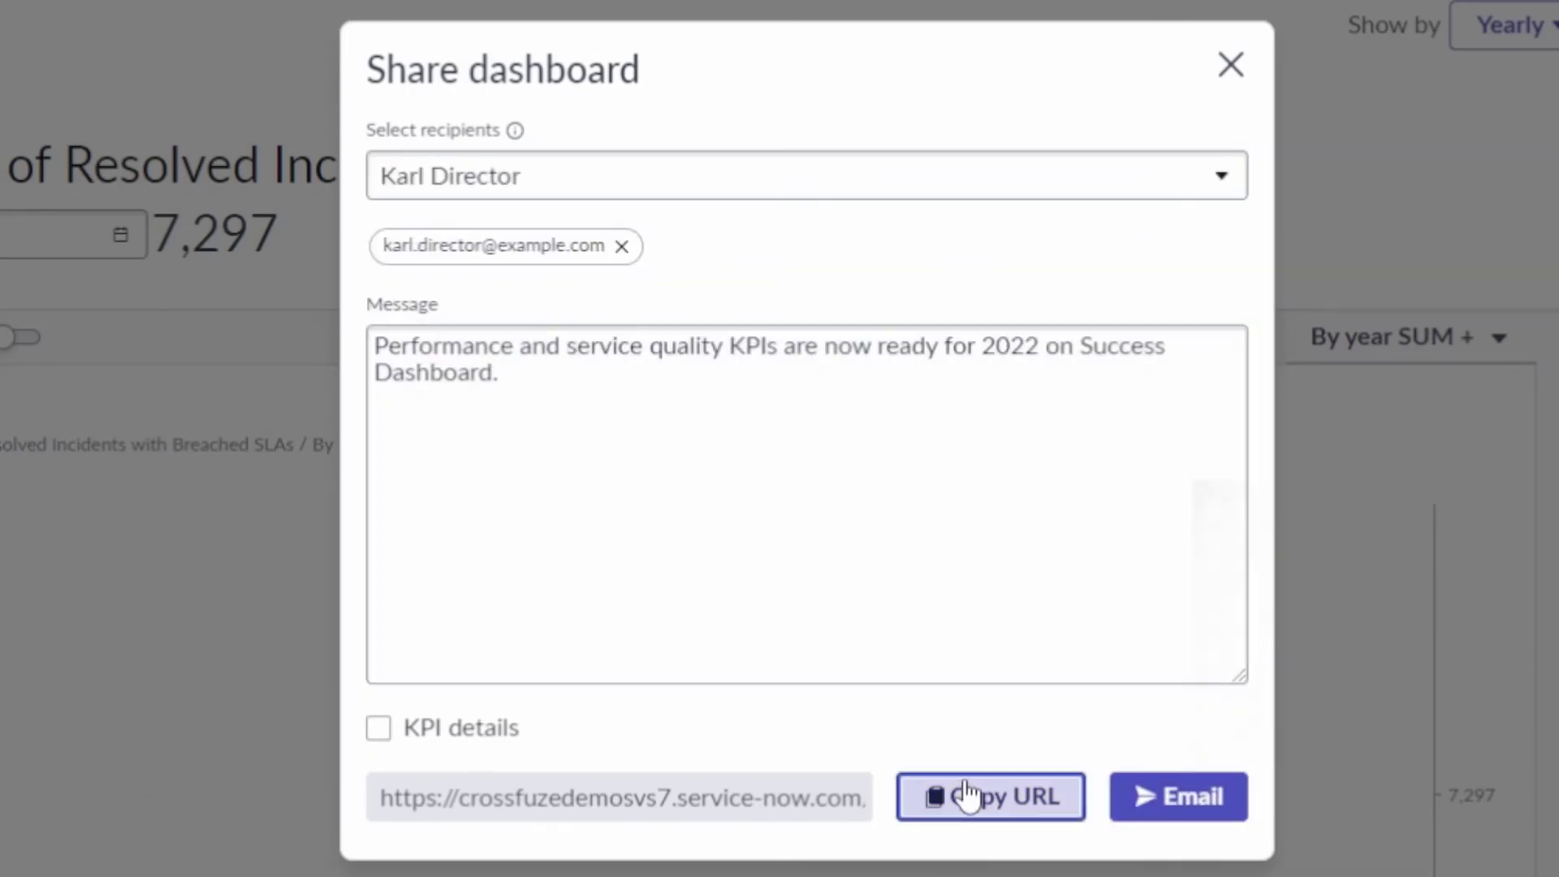
# Copy the dashboard URL and close the Share Dashboard window.
pyautogui.click(991, 795)
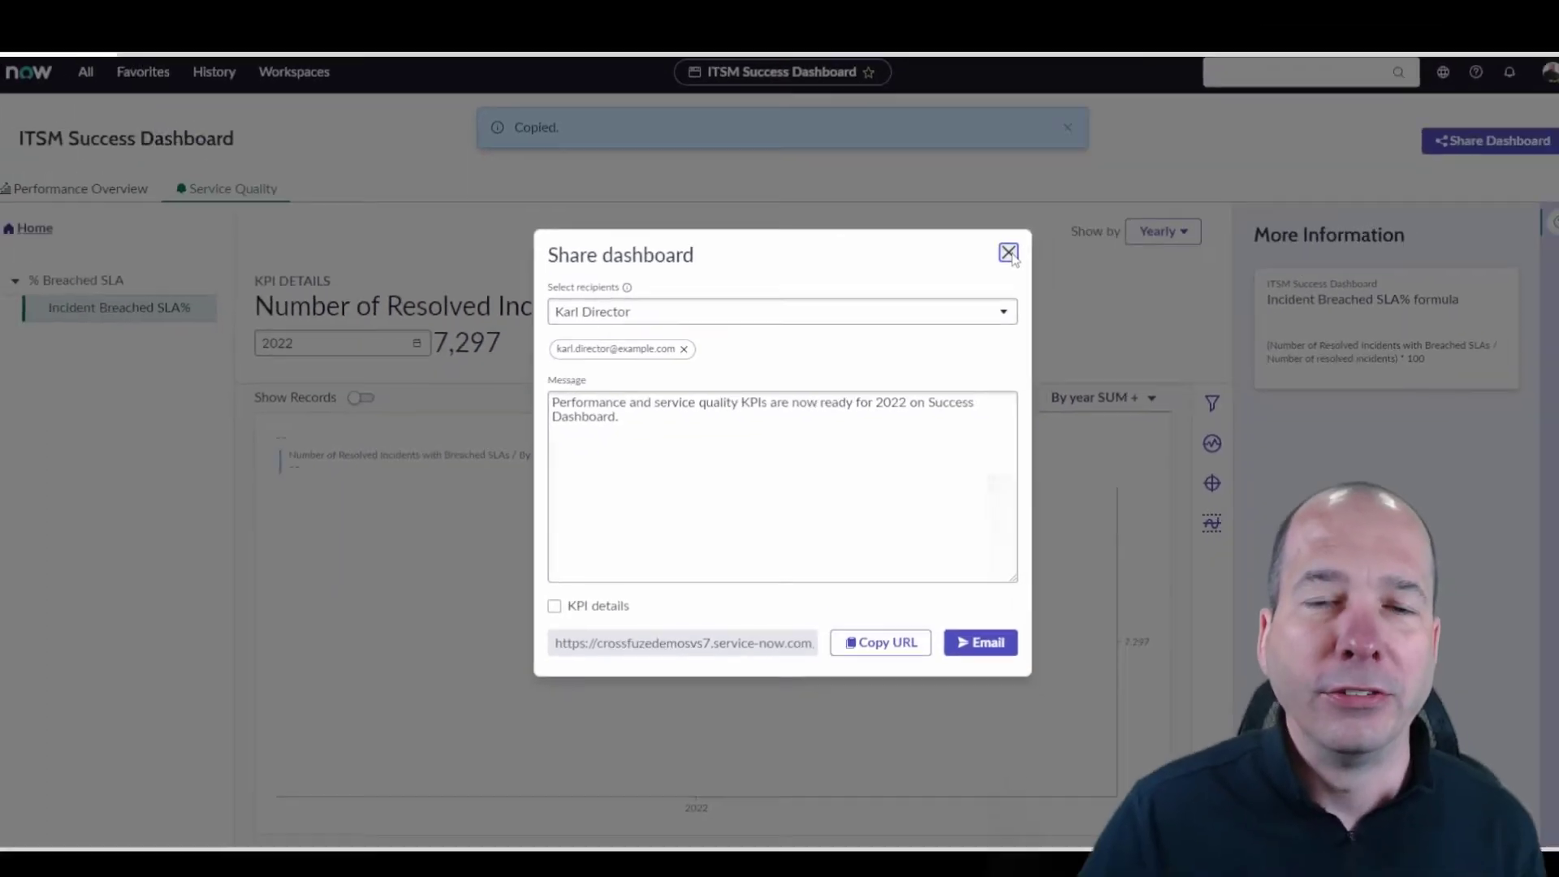
pyautogui.click(1008, 252)
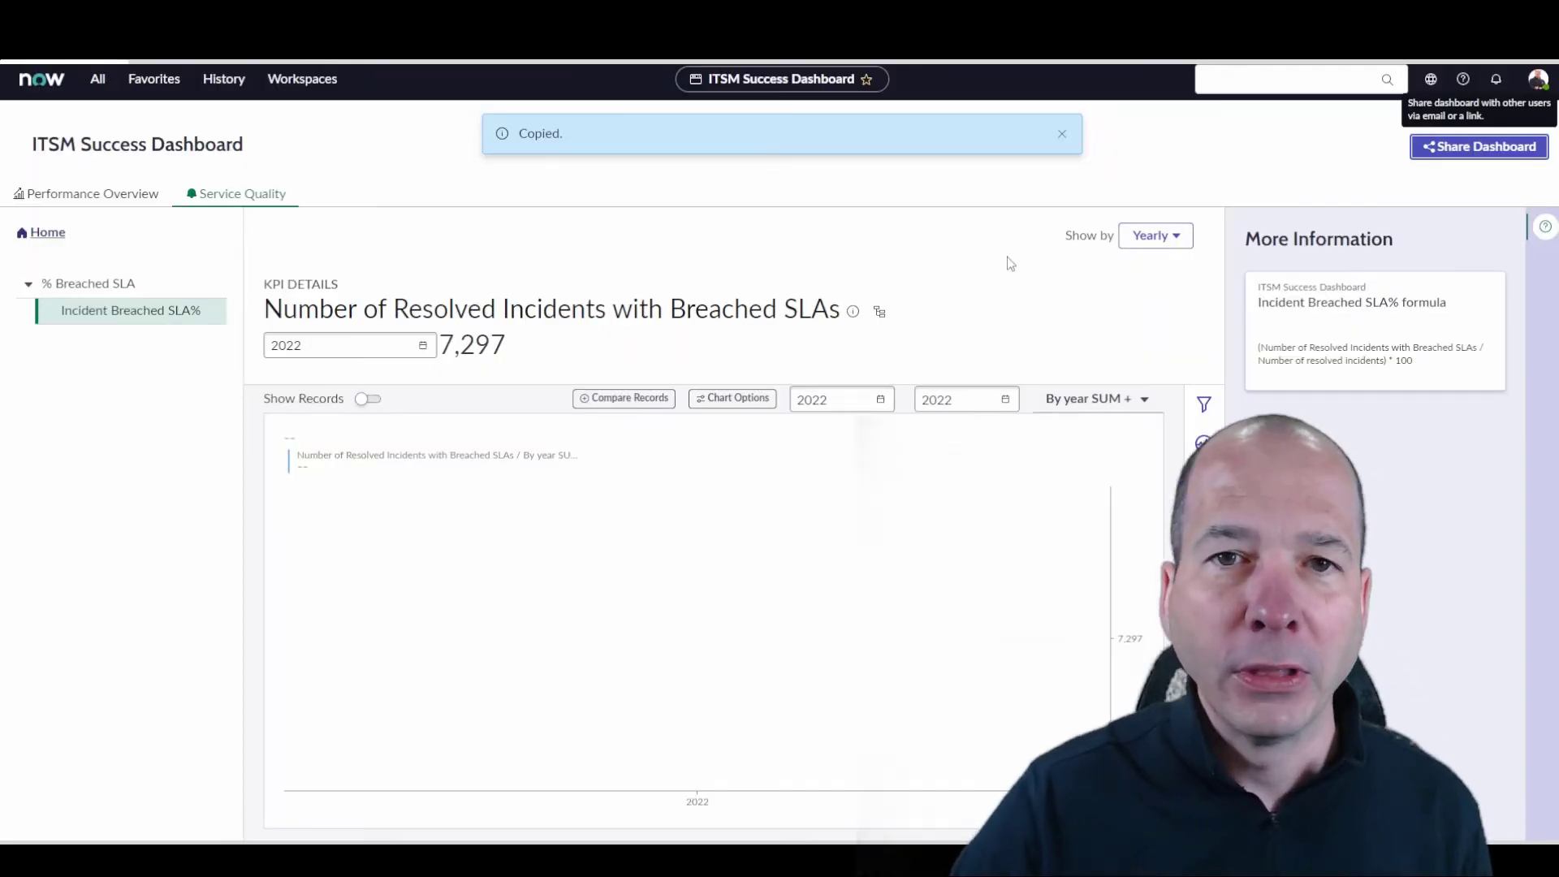